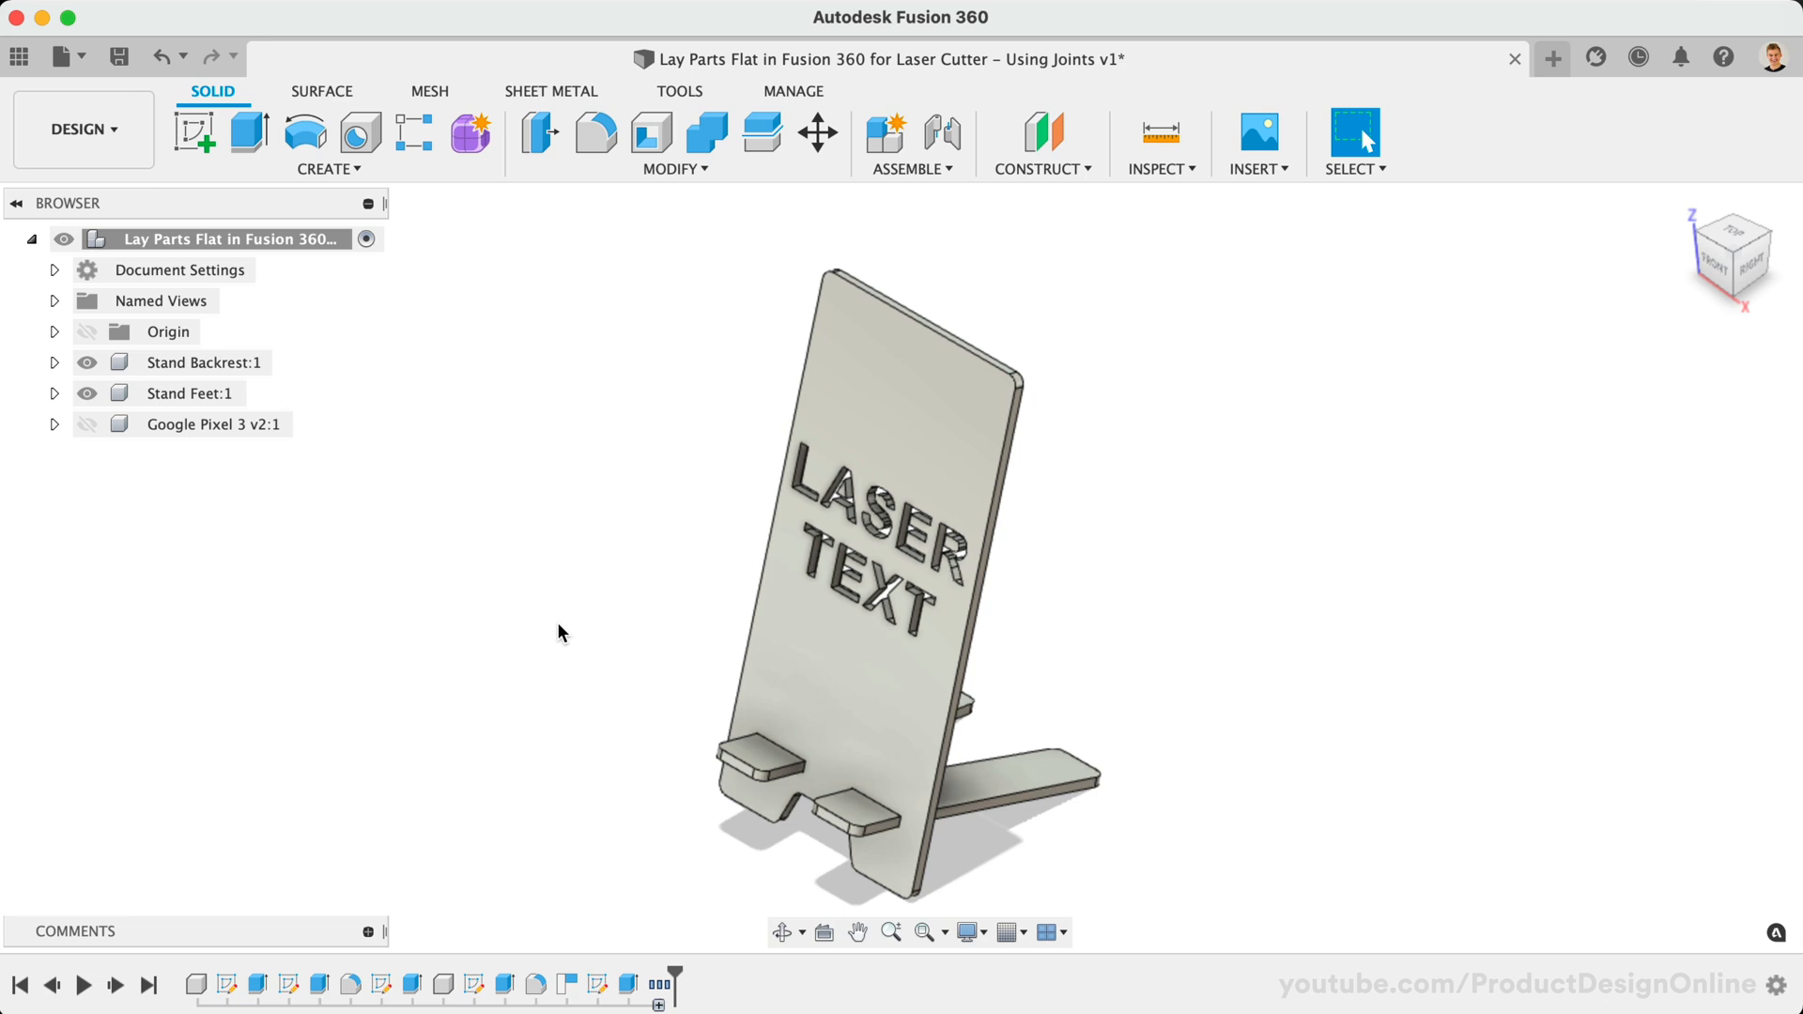
mouse_move(941, 136)
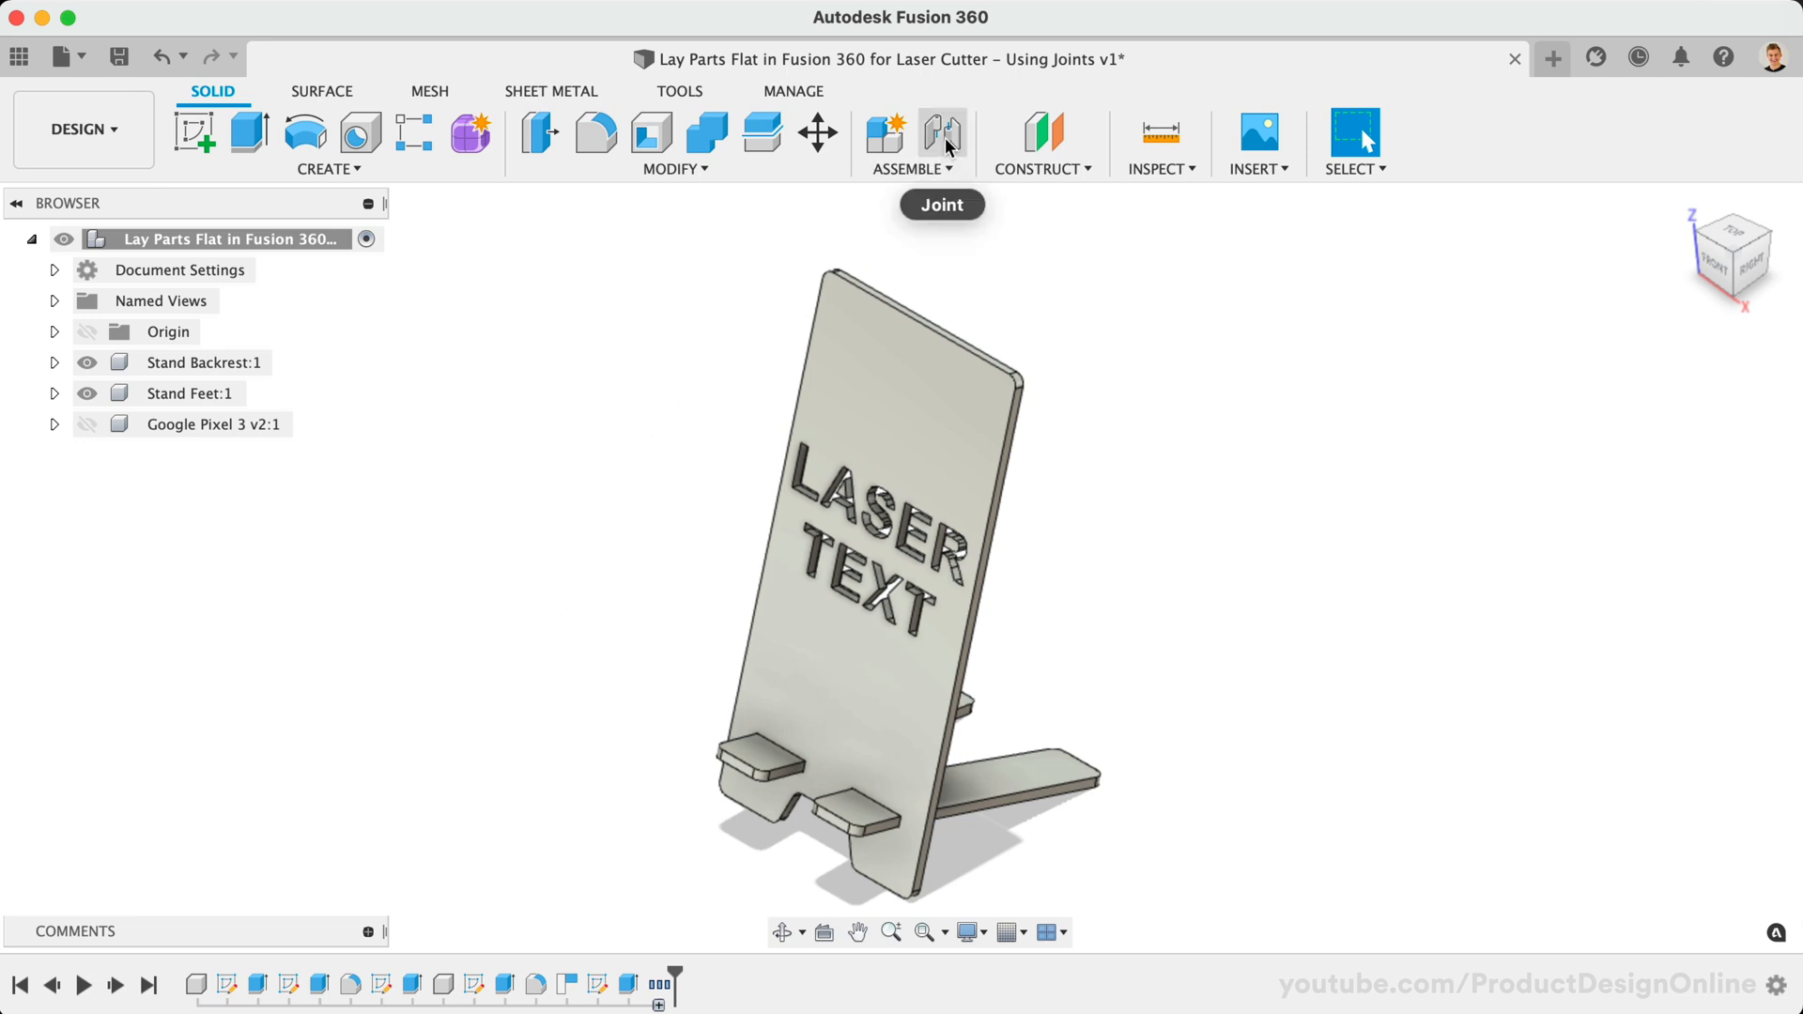
mouse_move(941, 135)
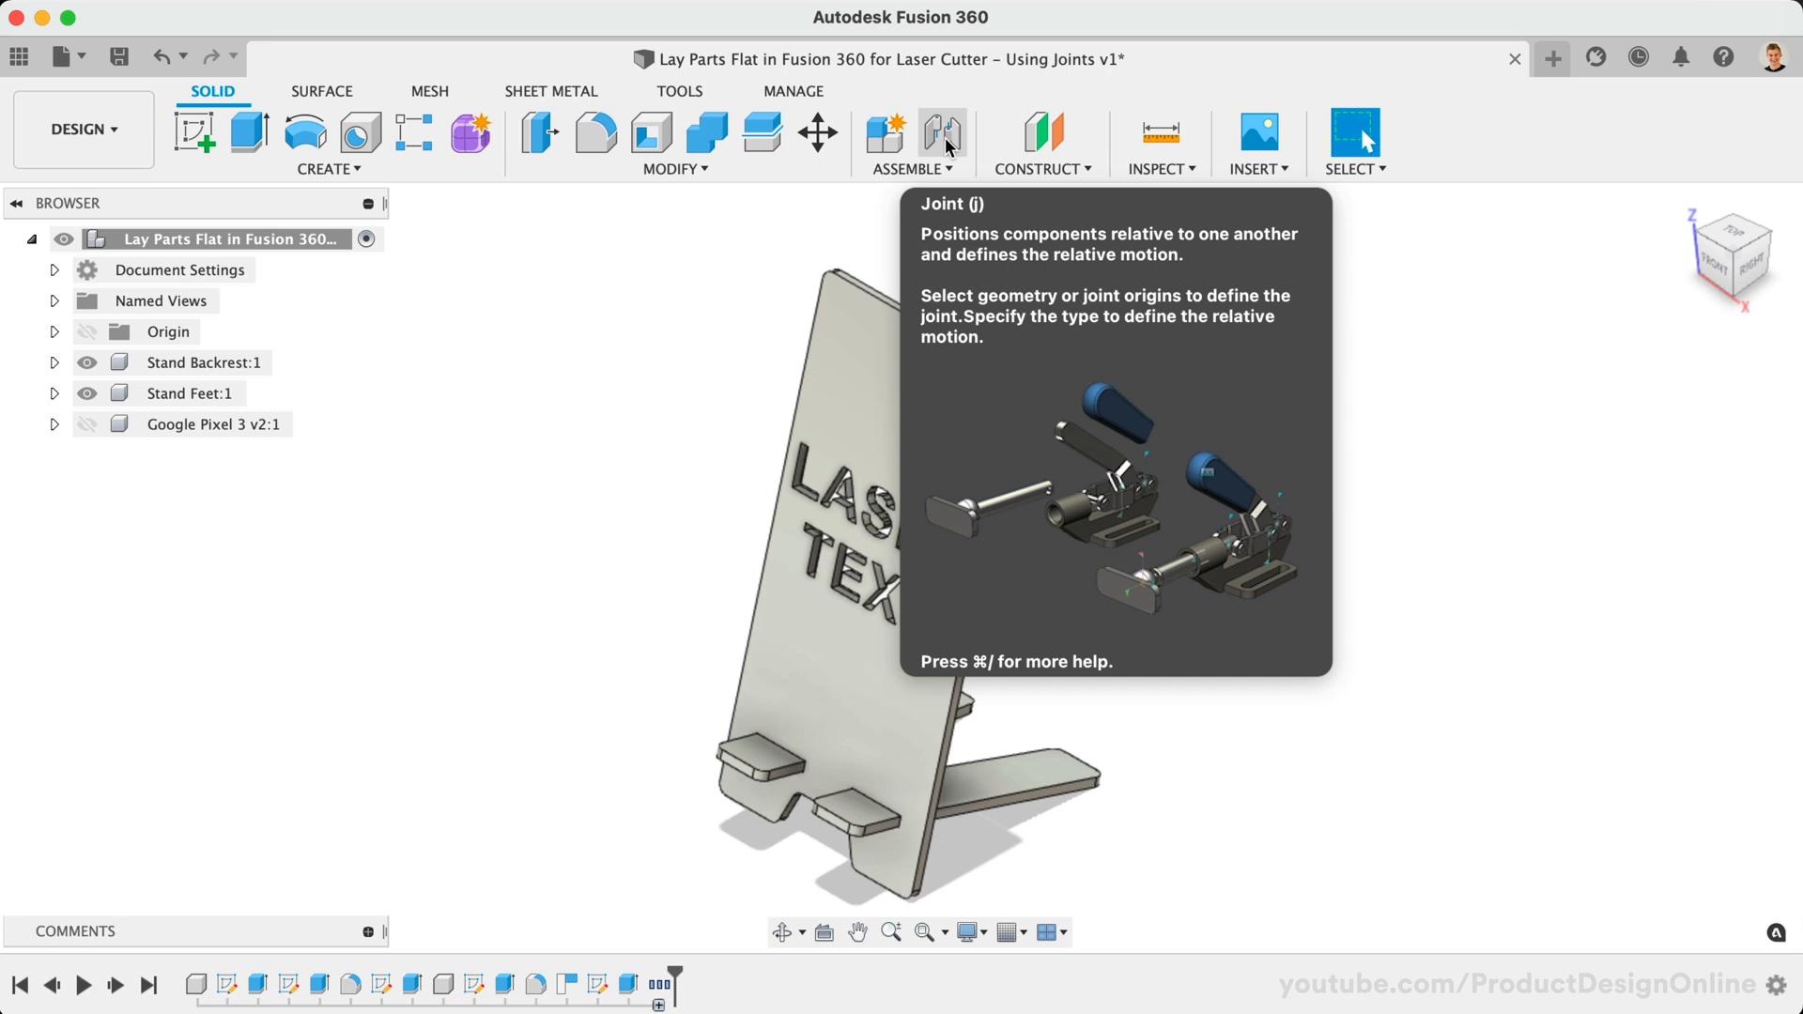
mouse_move(944, 152)
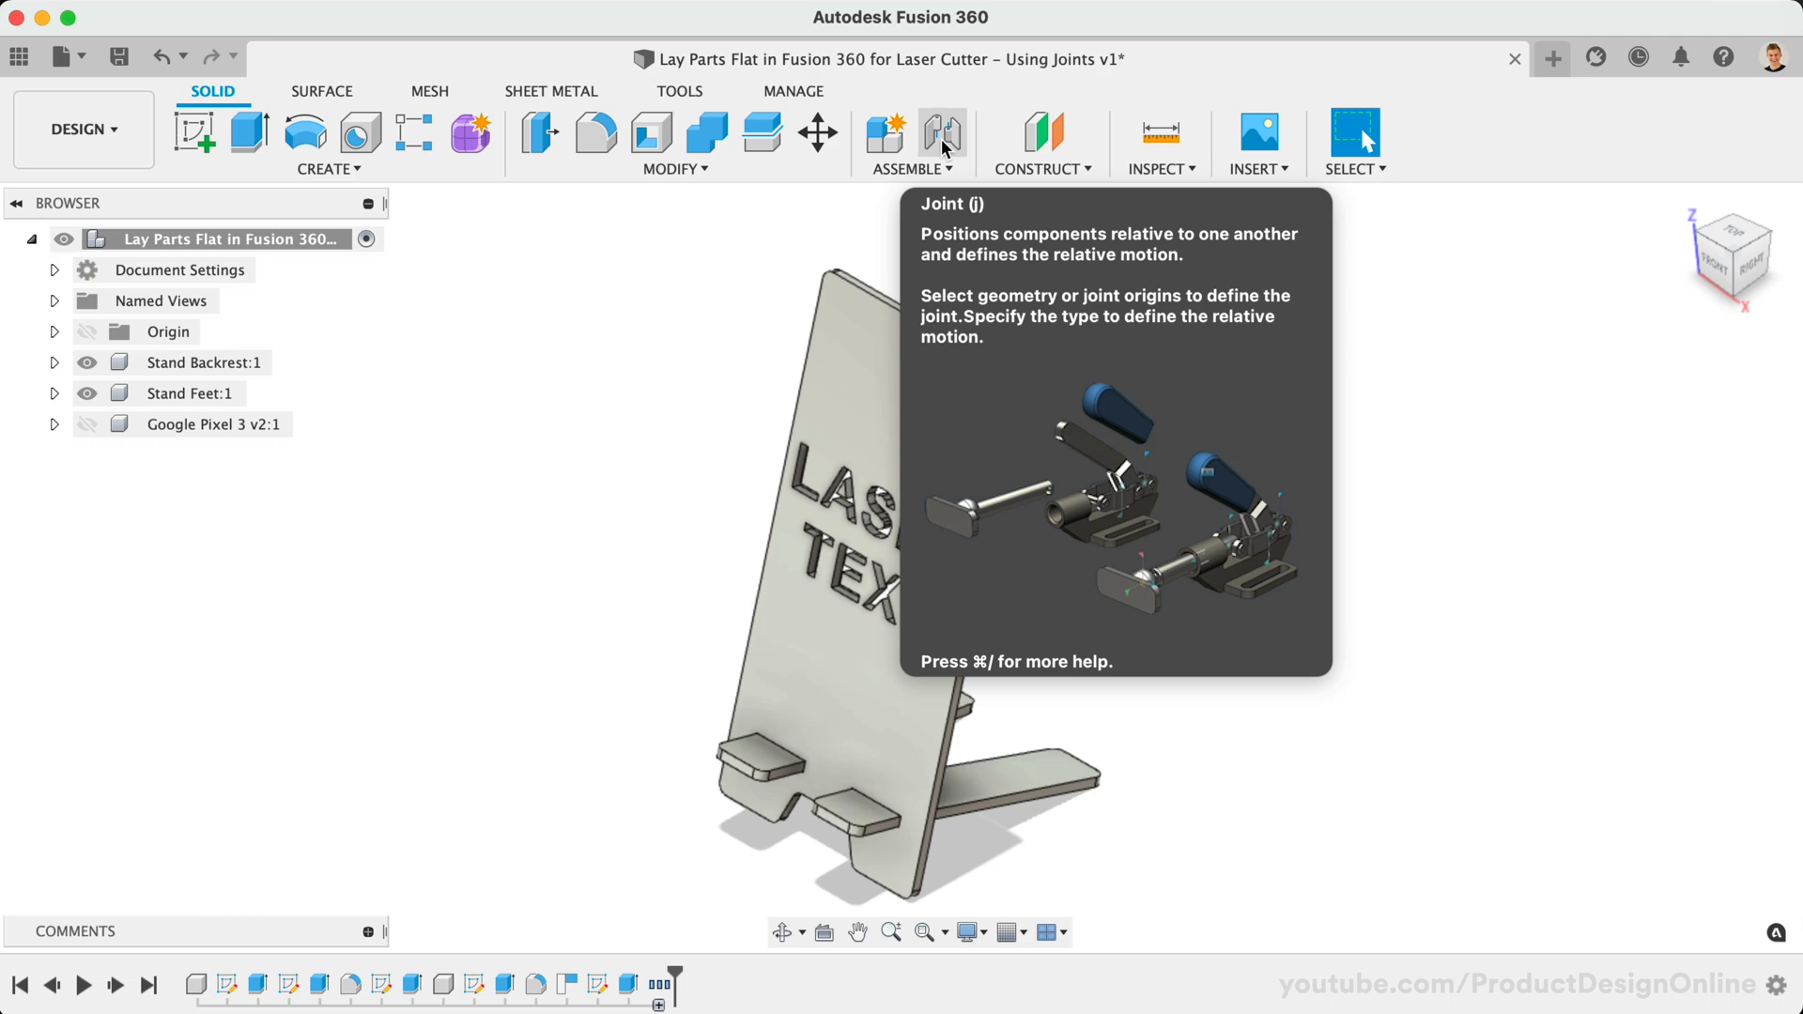
- Start a new Joint from the Assemble tools on the phone-stand model
left_click(909, 137)
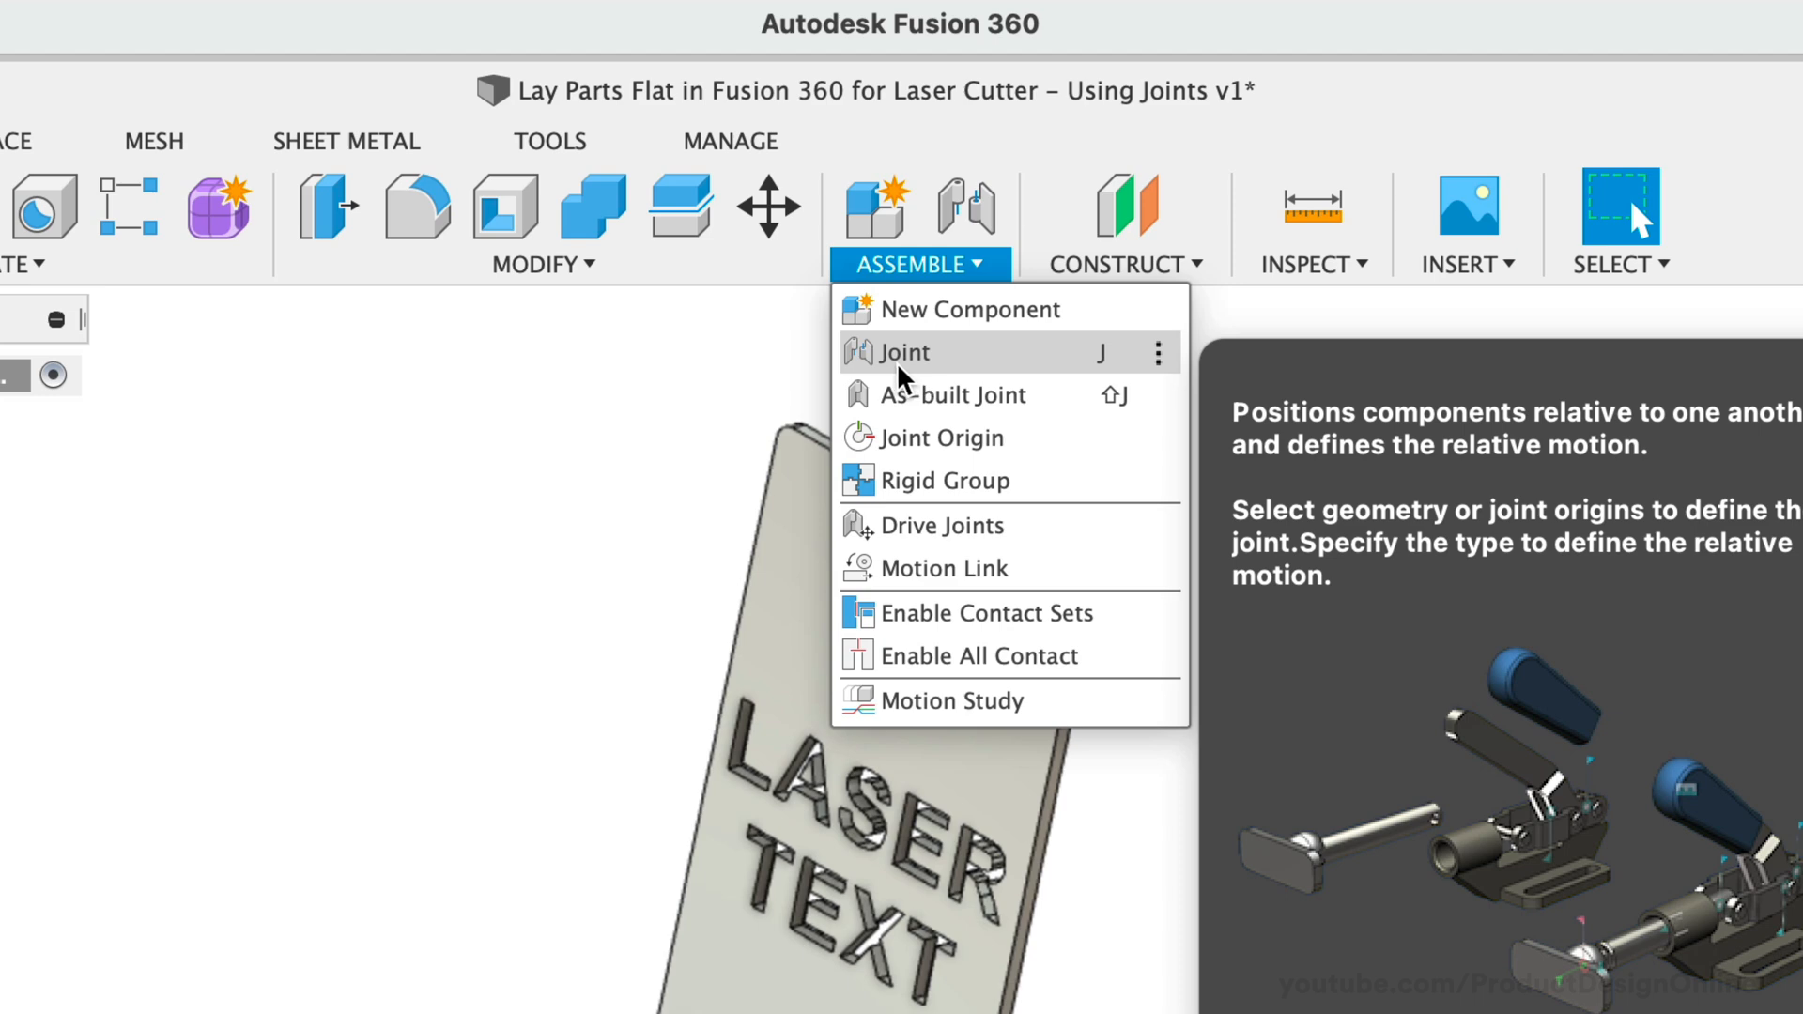
mouse_move(953, 395)
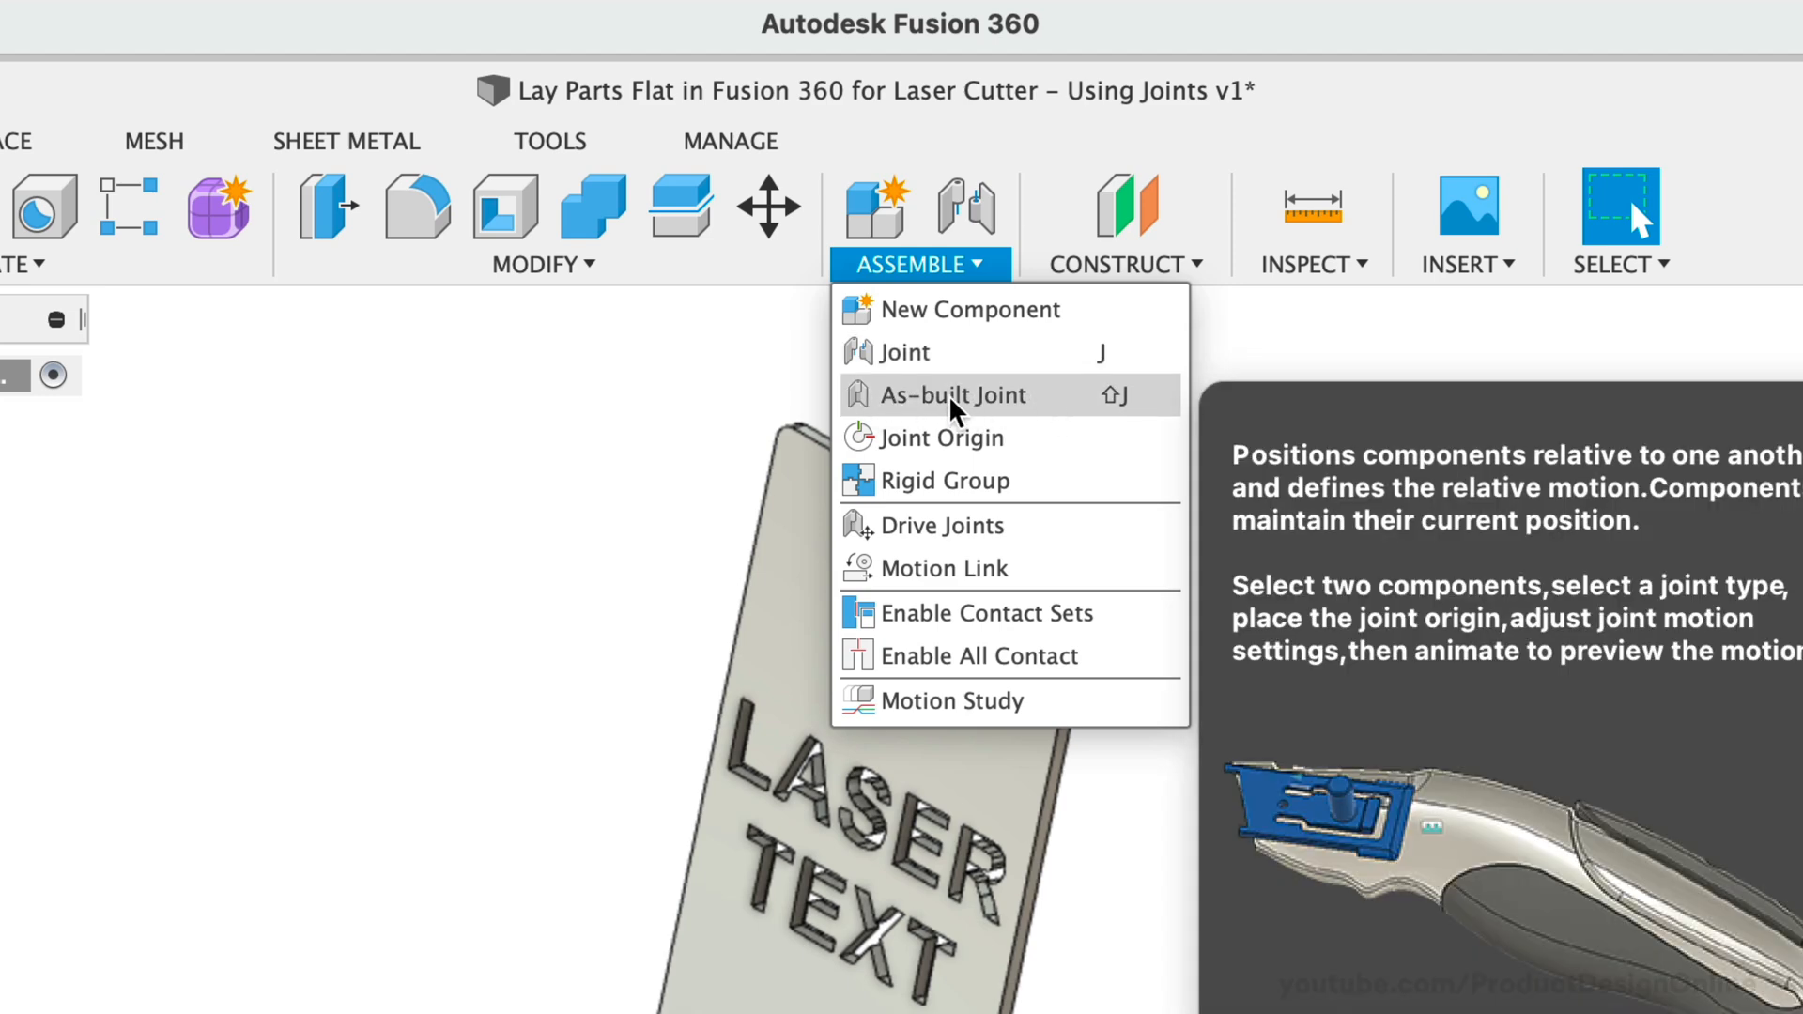
mouse_move(1029, 396)
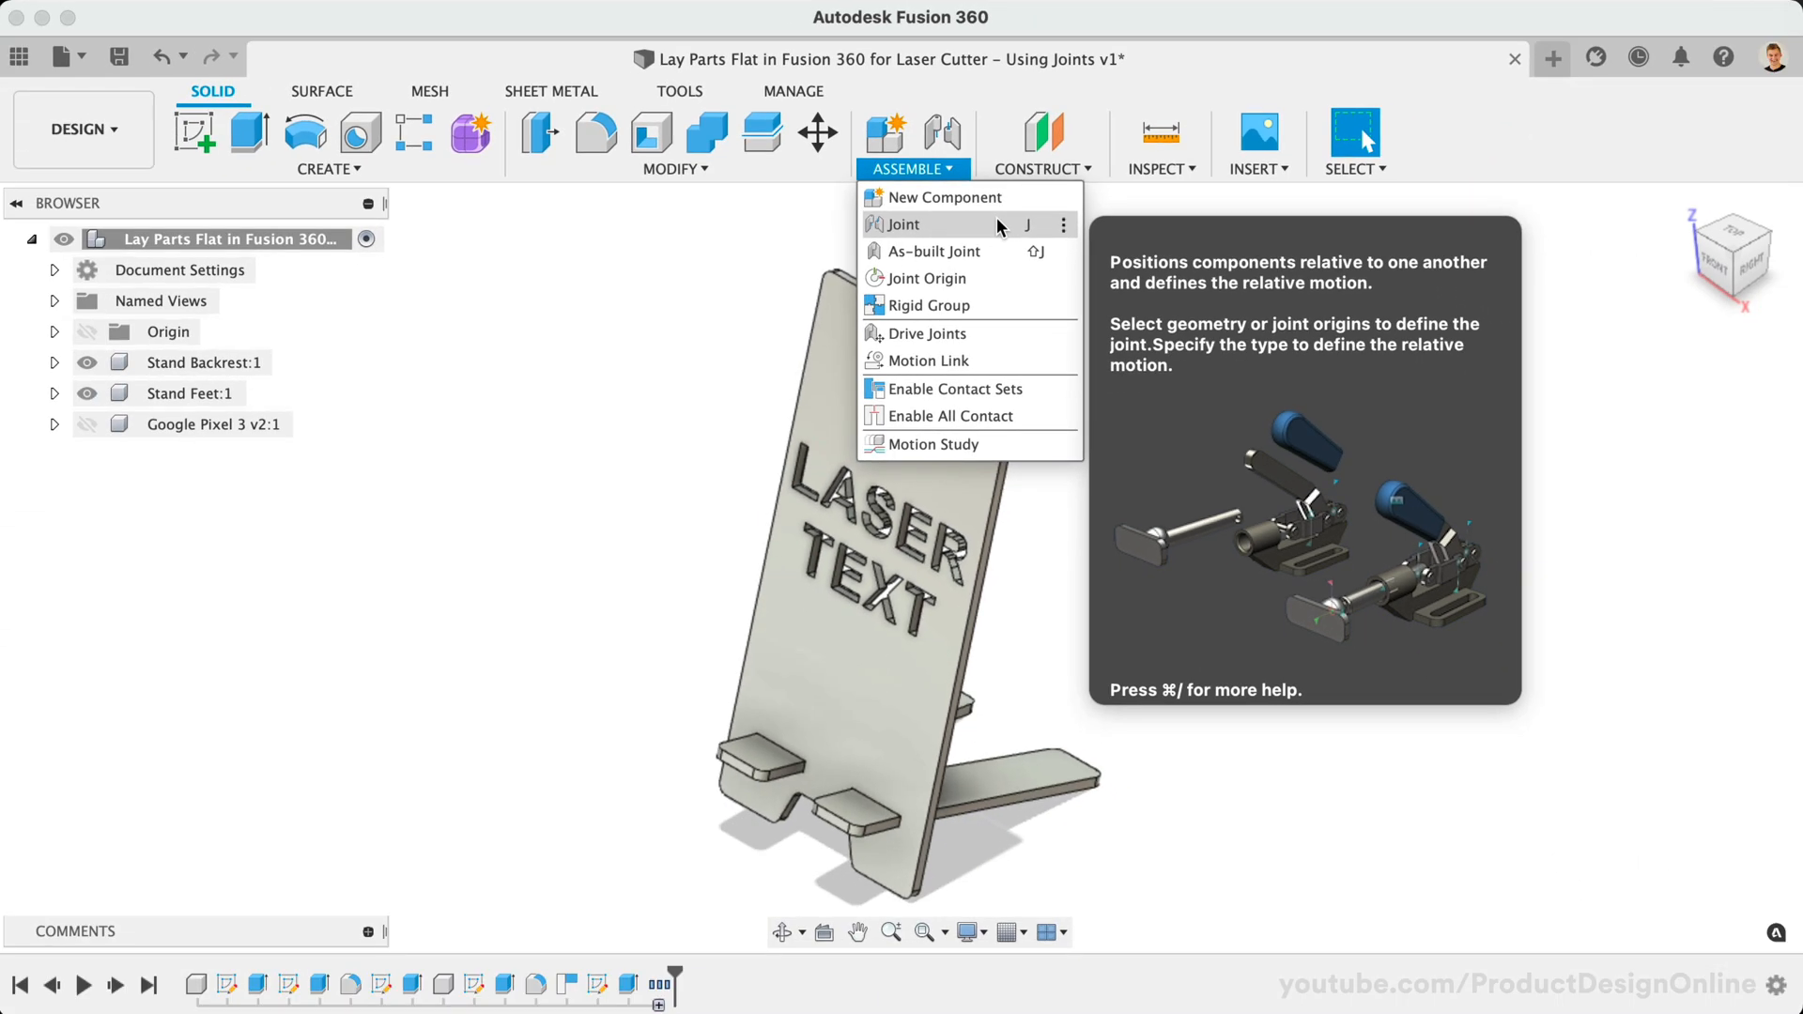
left_click(900, 223)
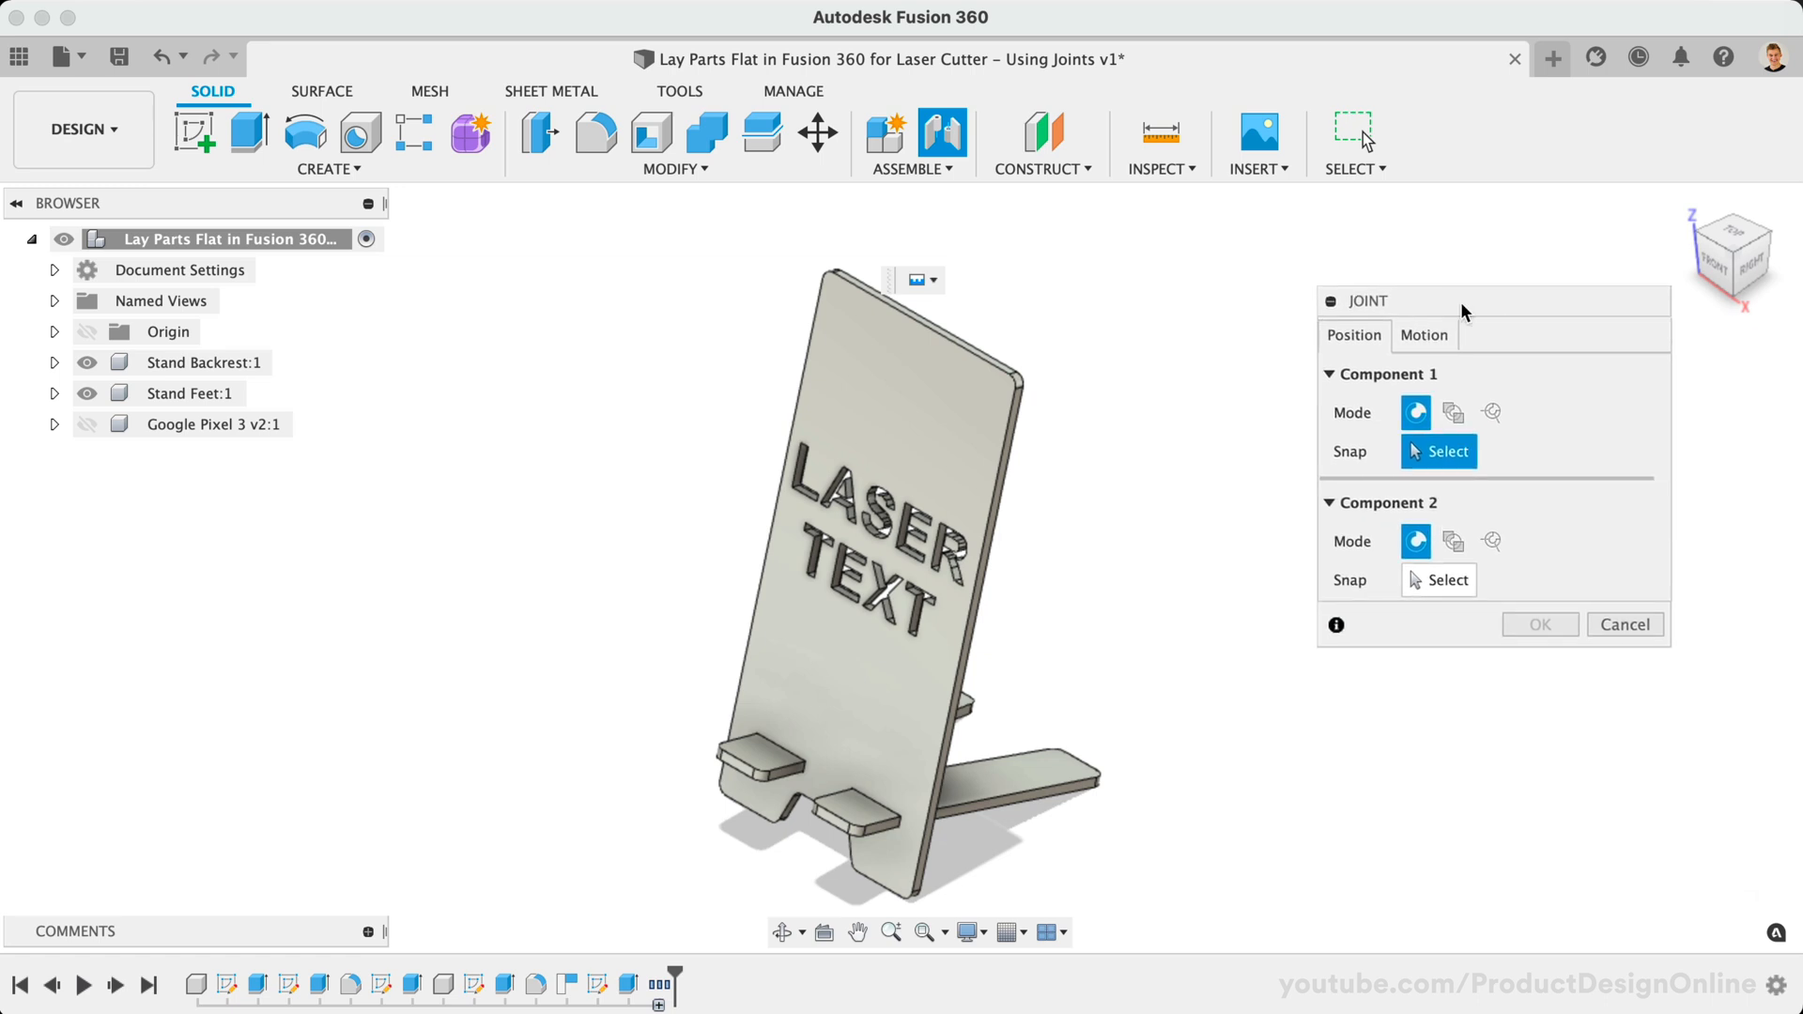
mouse_move(1453, 314)
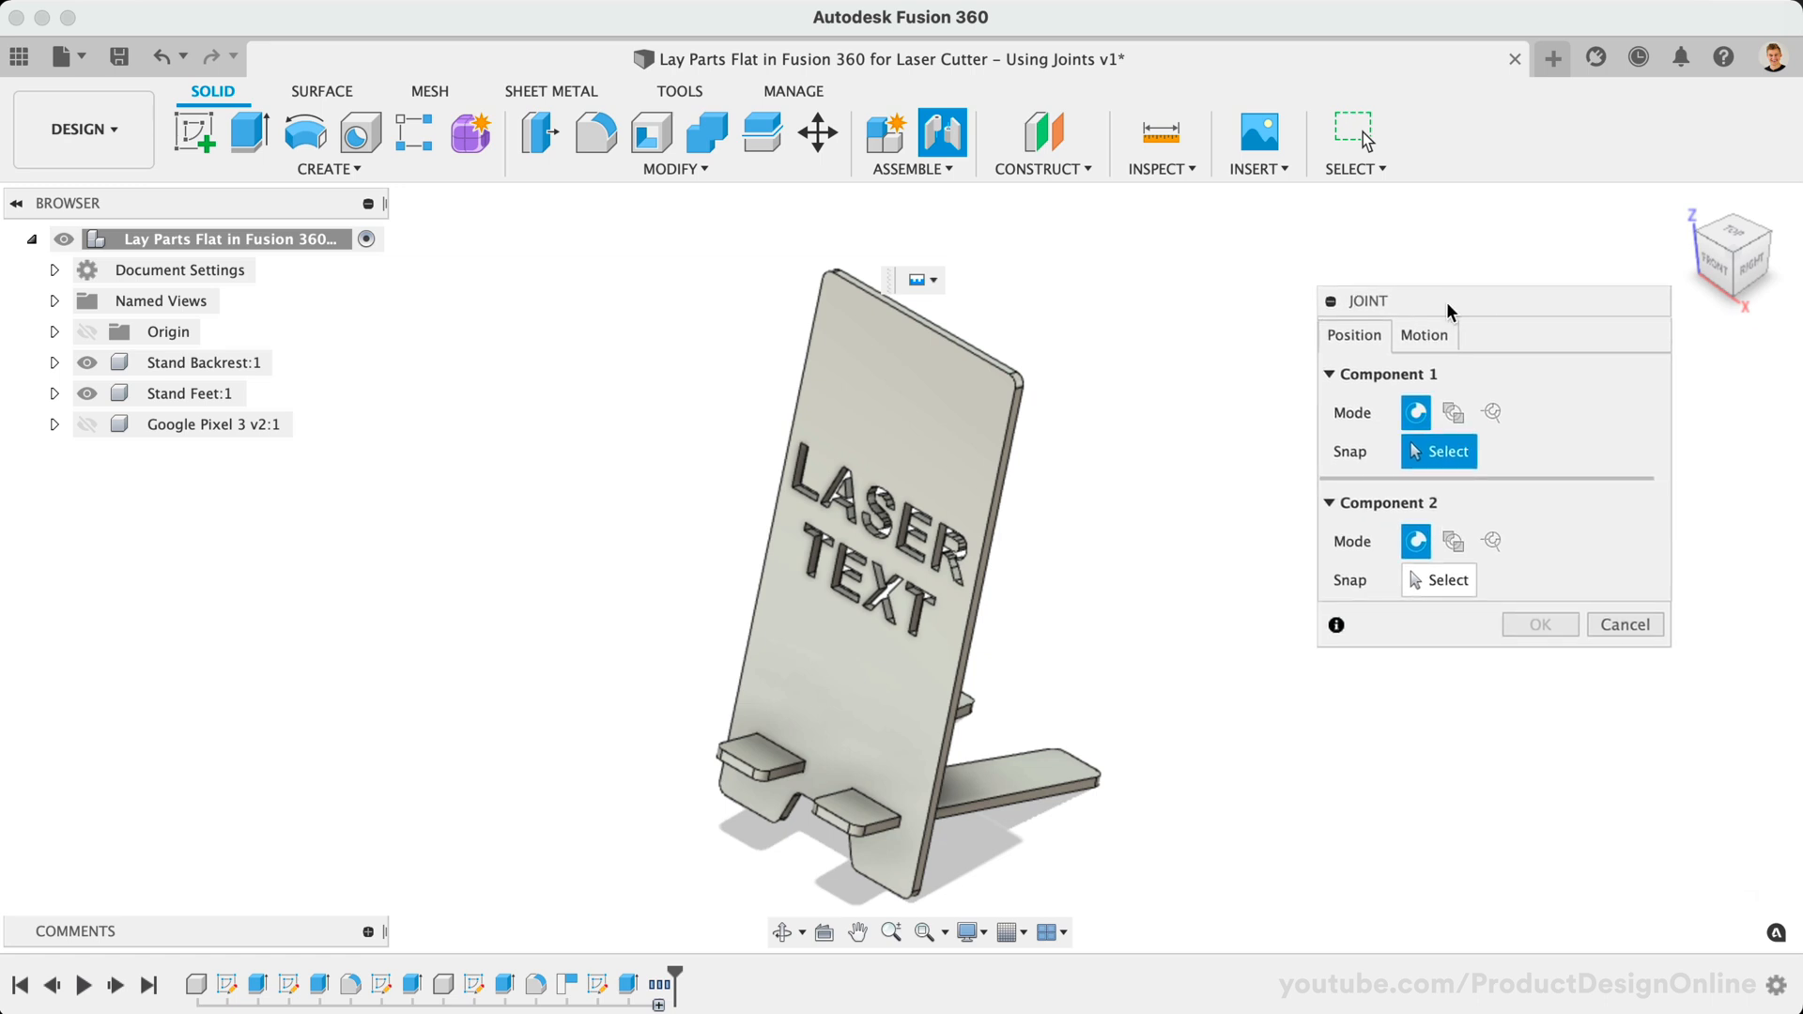
mouse_move(1112, 320)
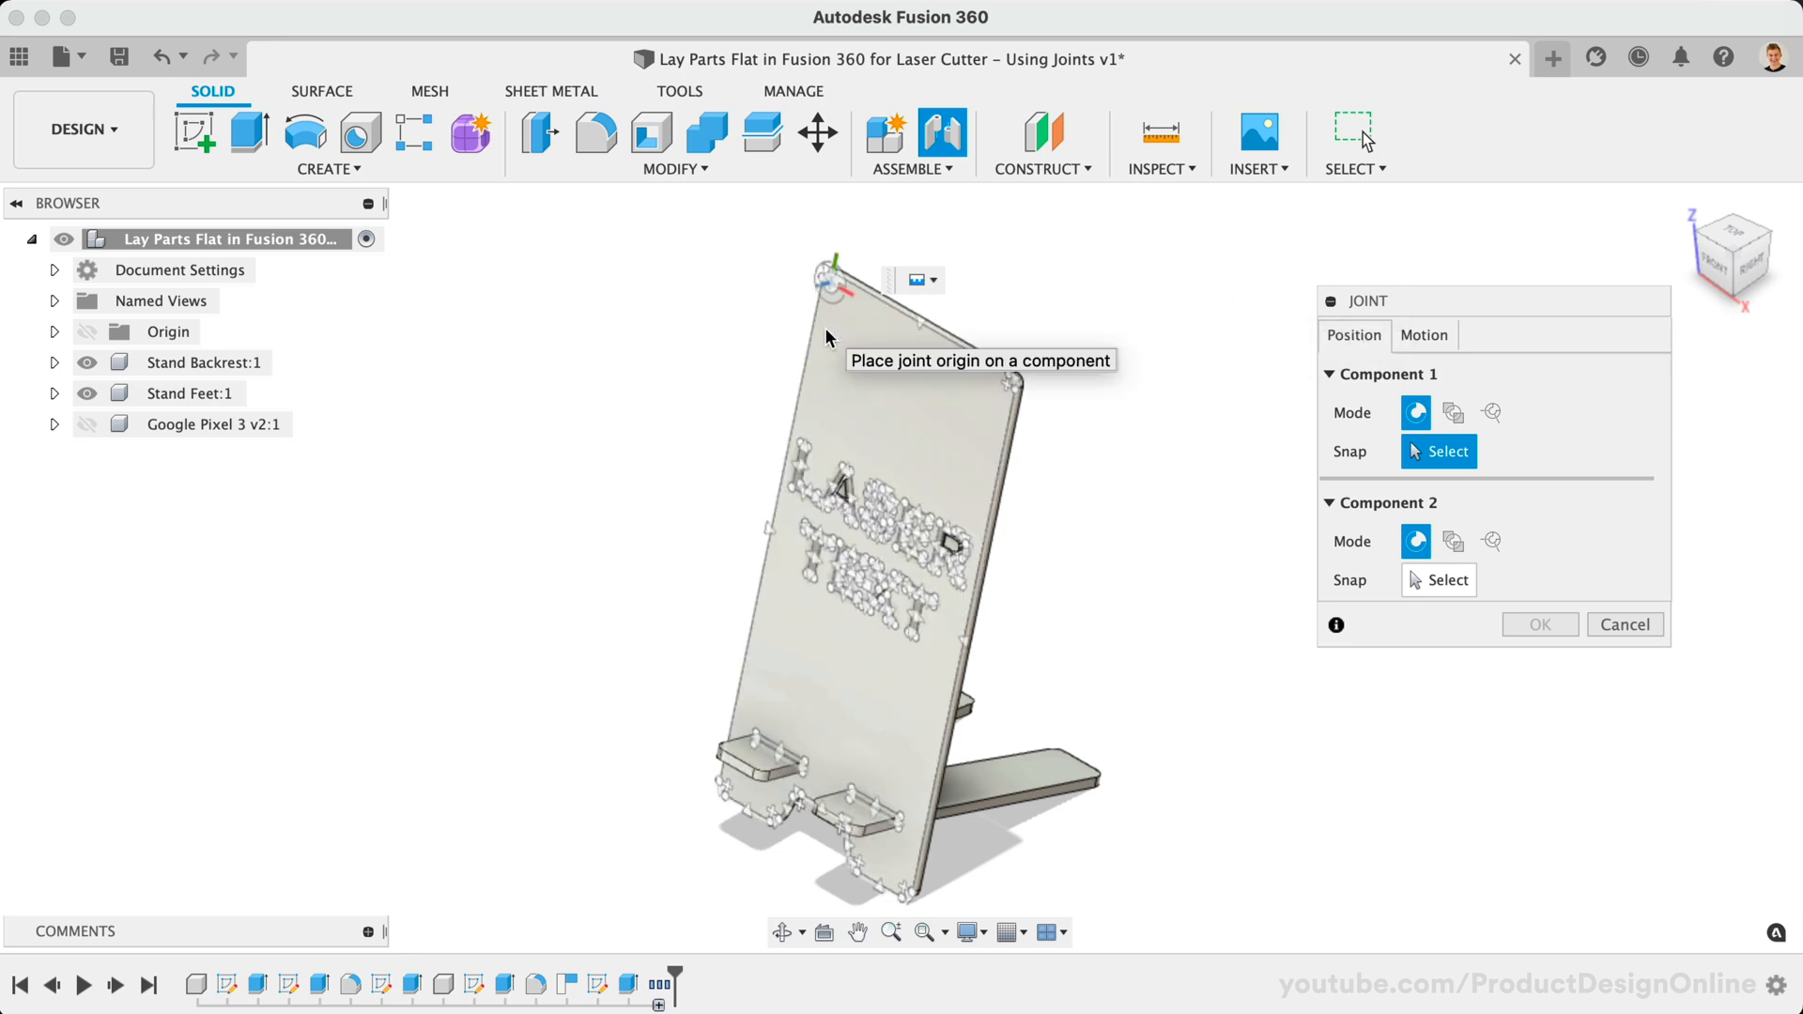
mouse_move(918, 342)
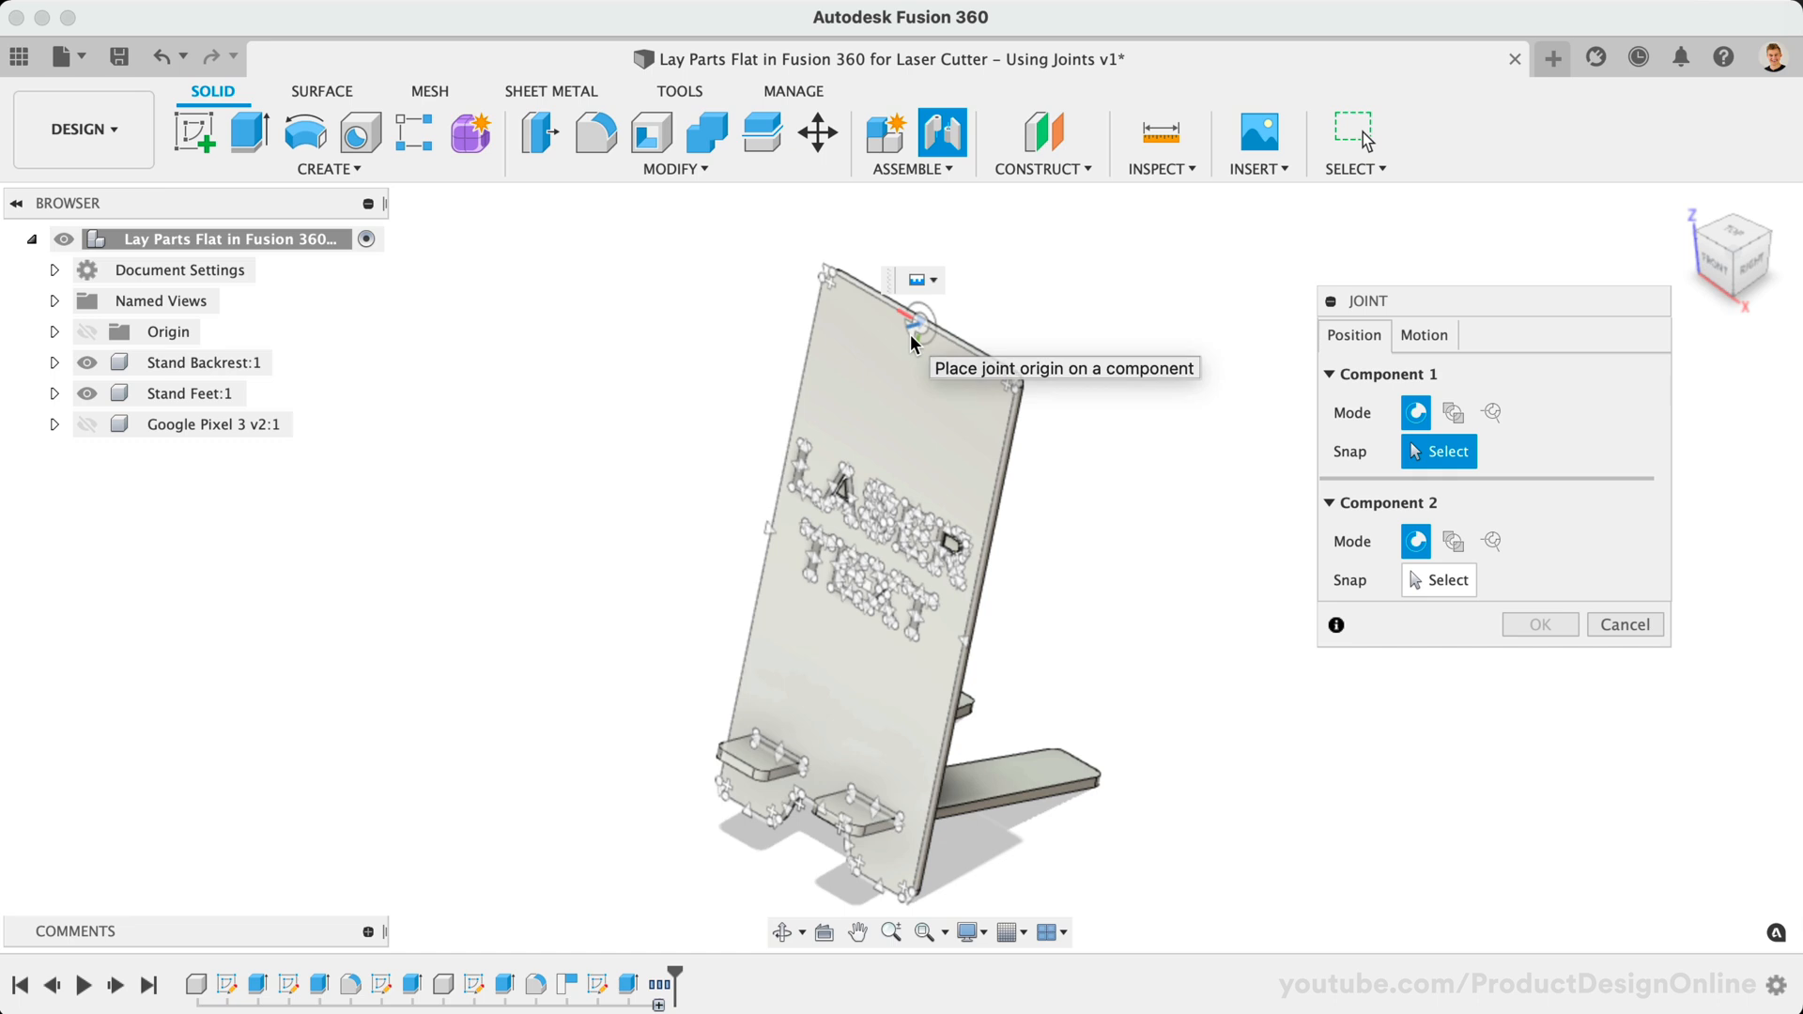
- Place the joint origin on the Stand Backrest's top edge midpoint as Component 1
left_click(919, 319)
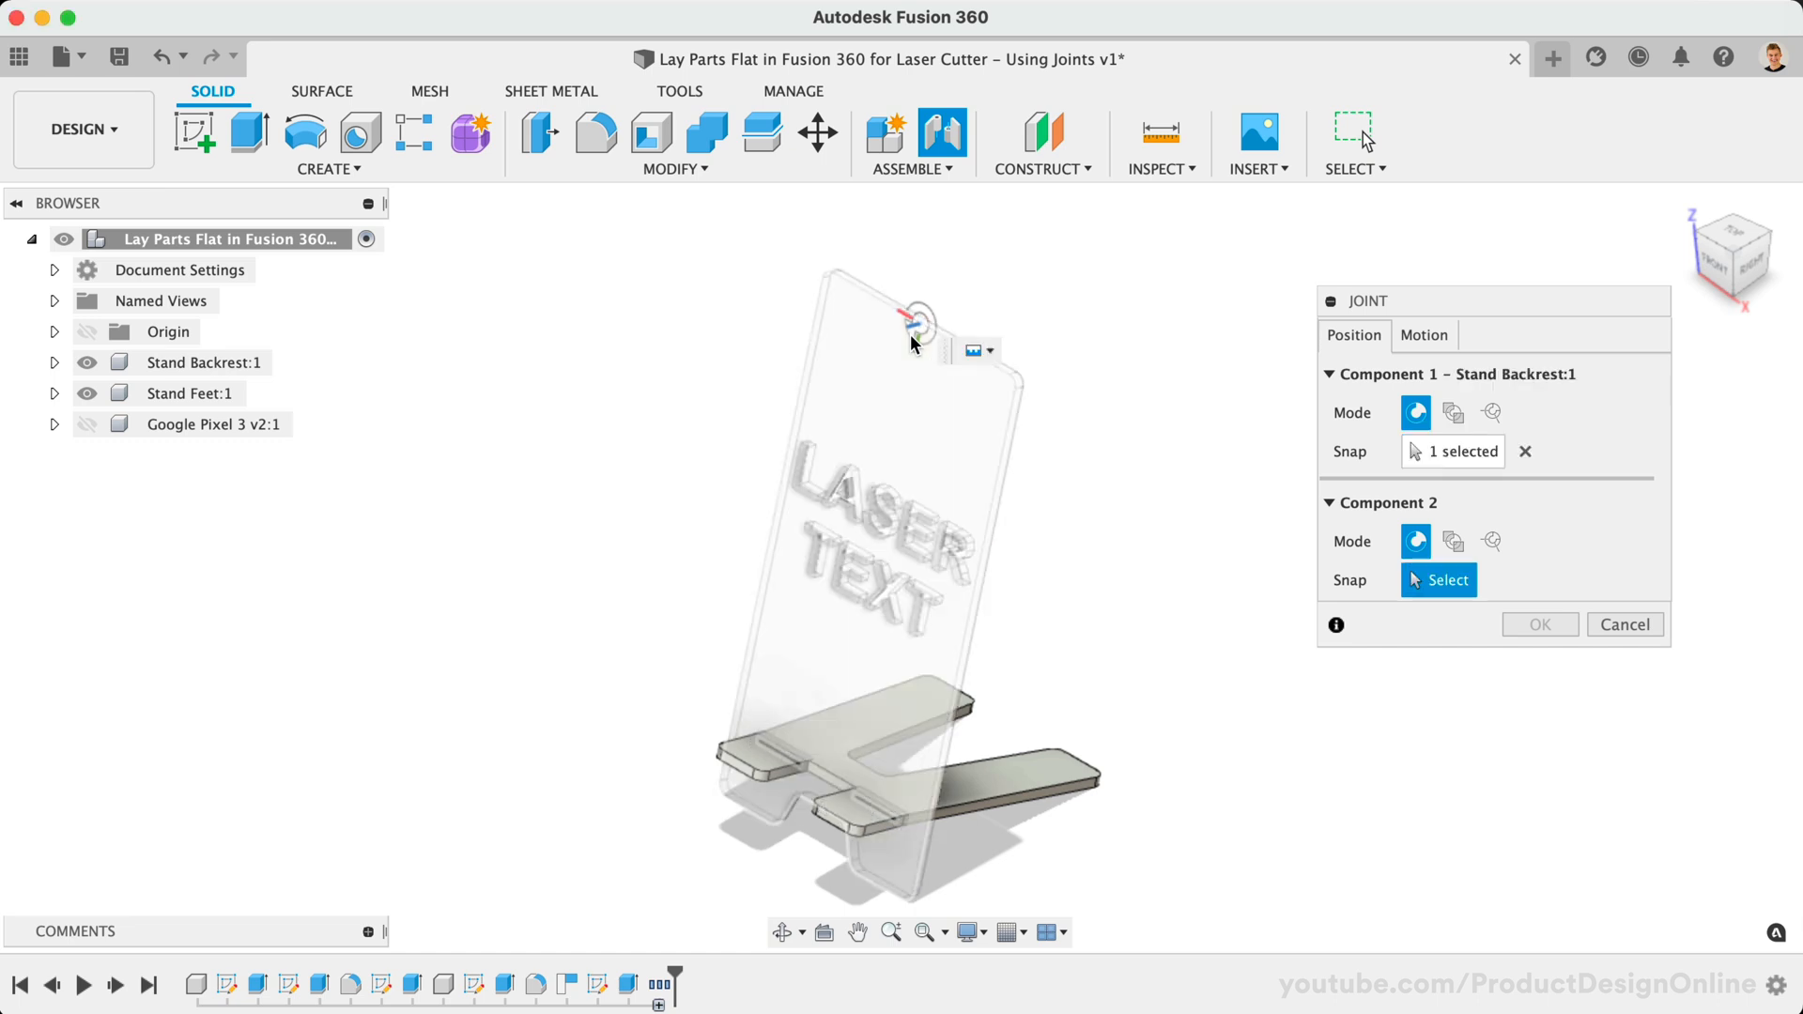
mouse_move(915, 344)
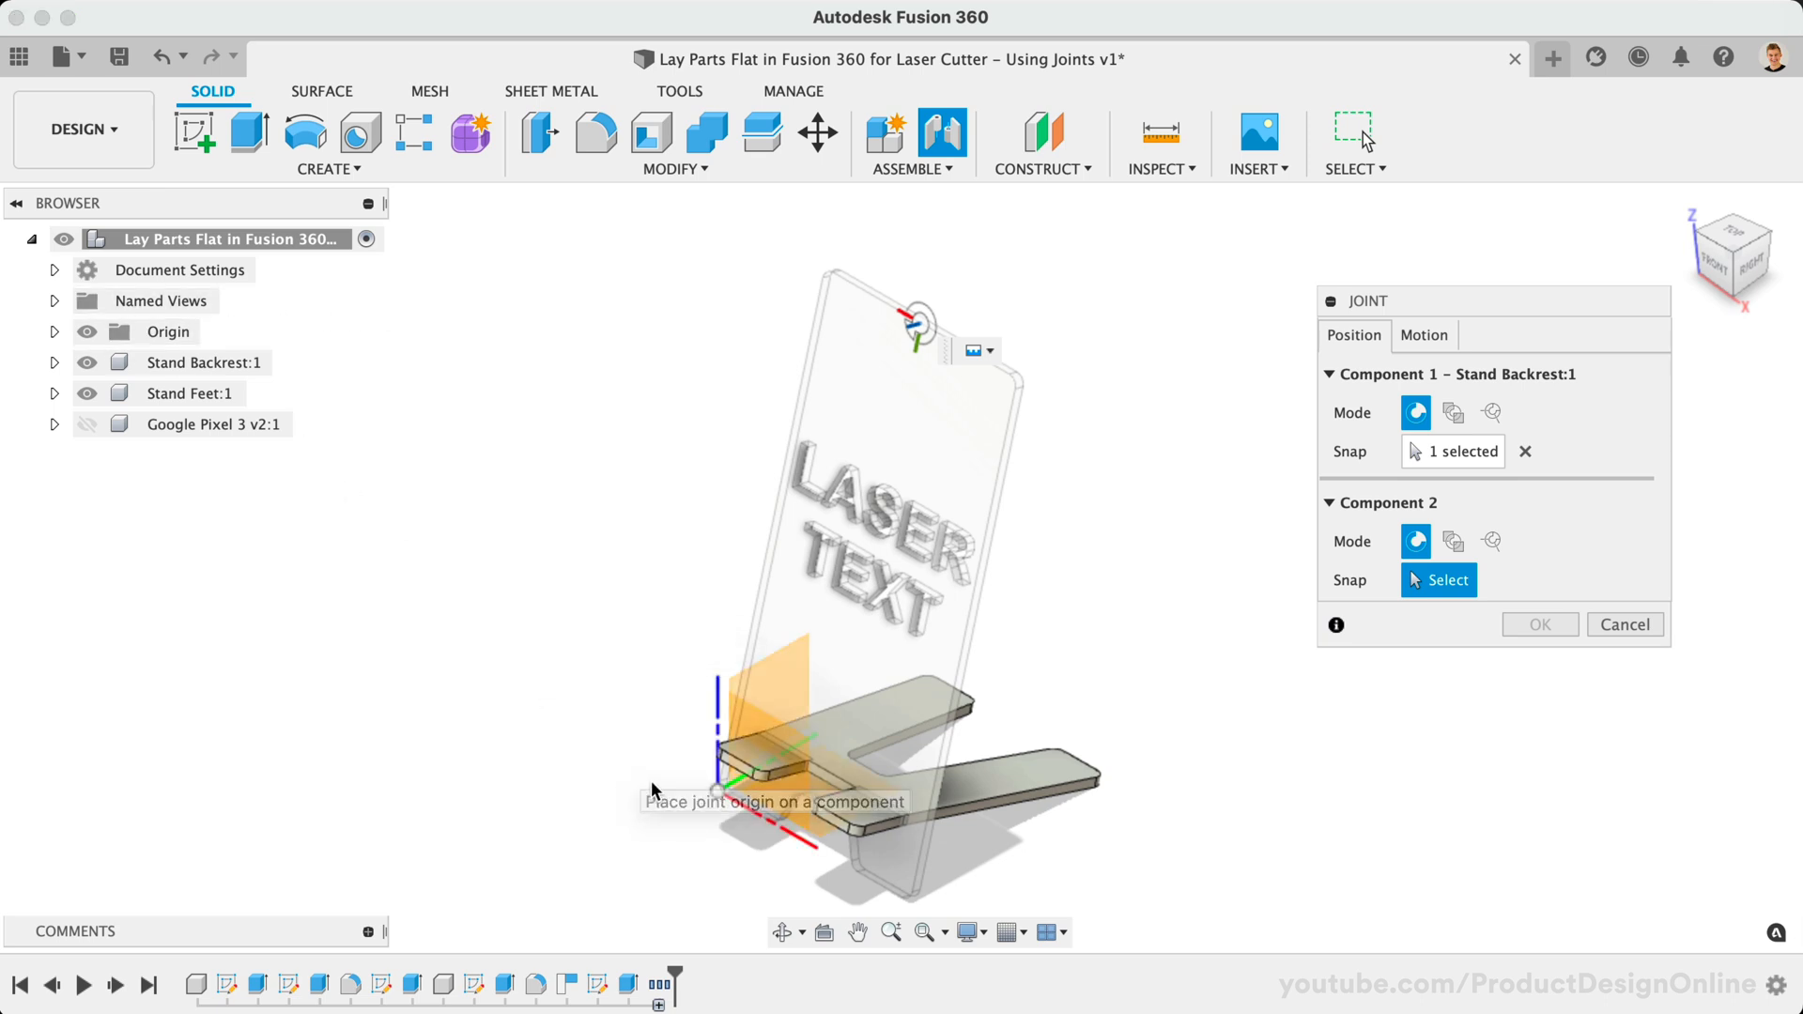
mouse_move(719, 802)
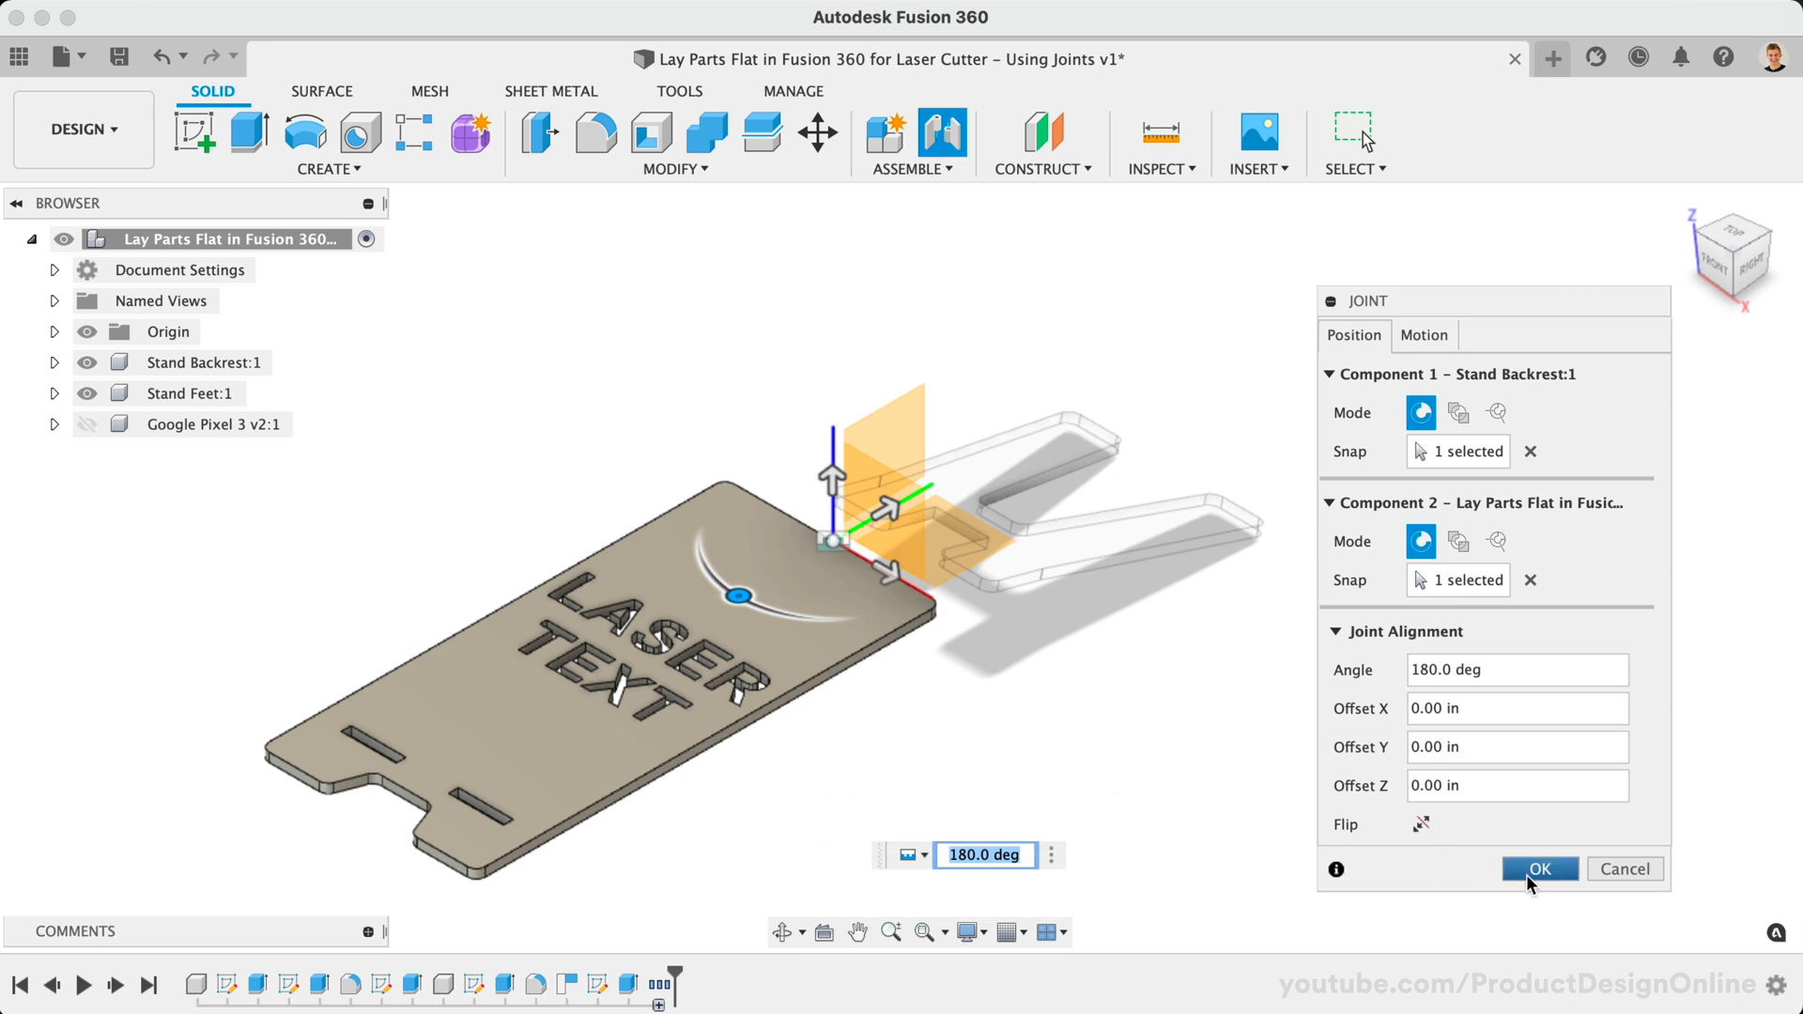
- Commit the backrest joint and joint the Stand Feet edge to the origin at 180 deg, X offset 3.50 in
left_click(1538, 867)
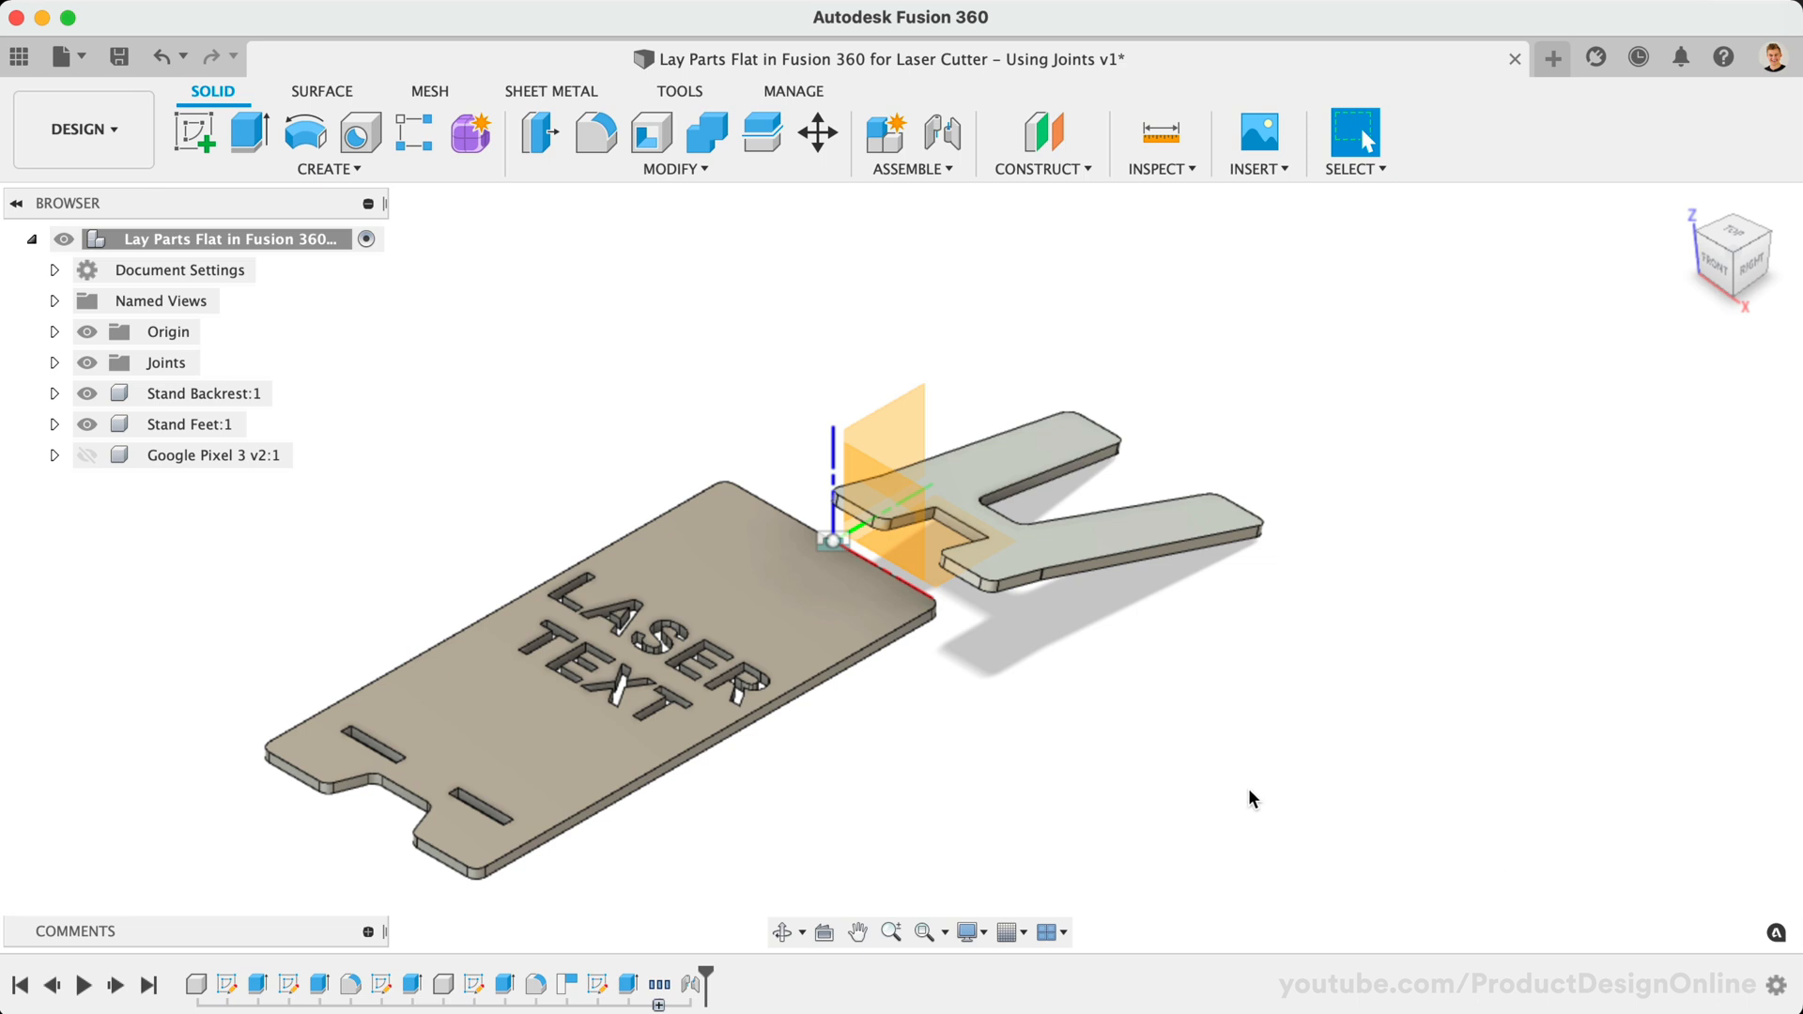
left_click(941, 135)
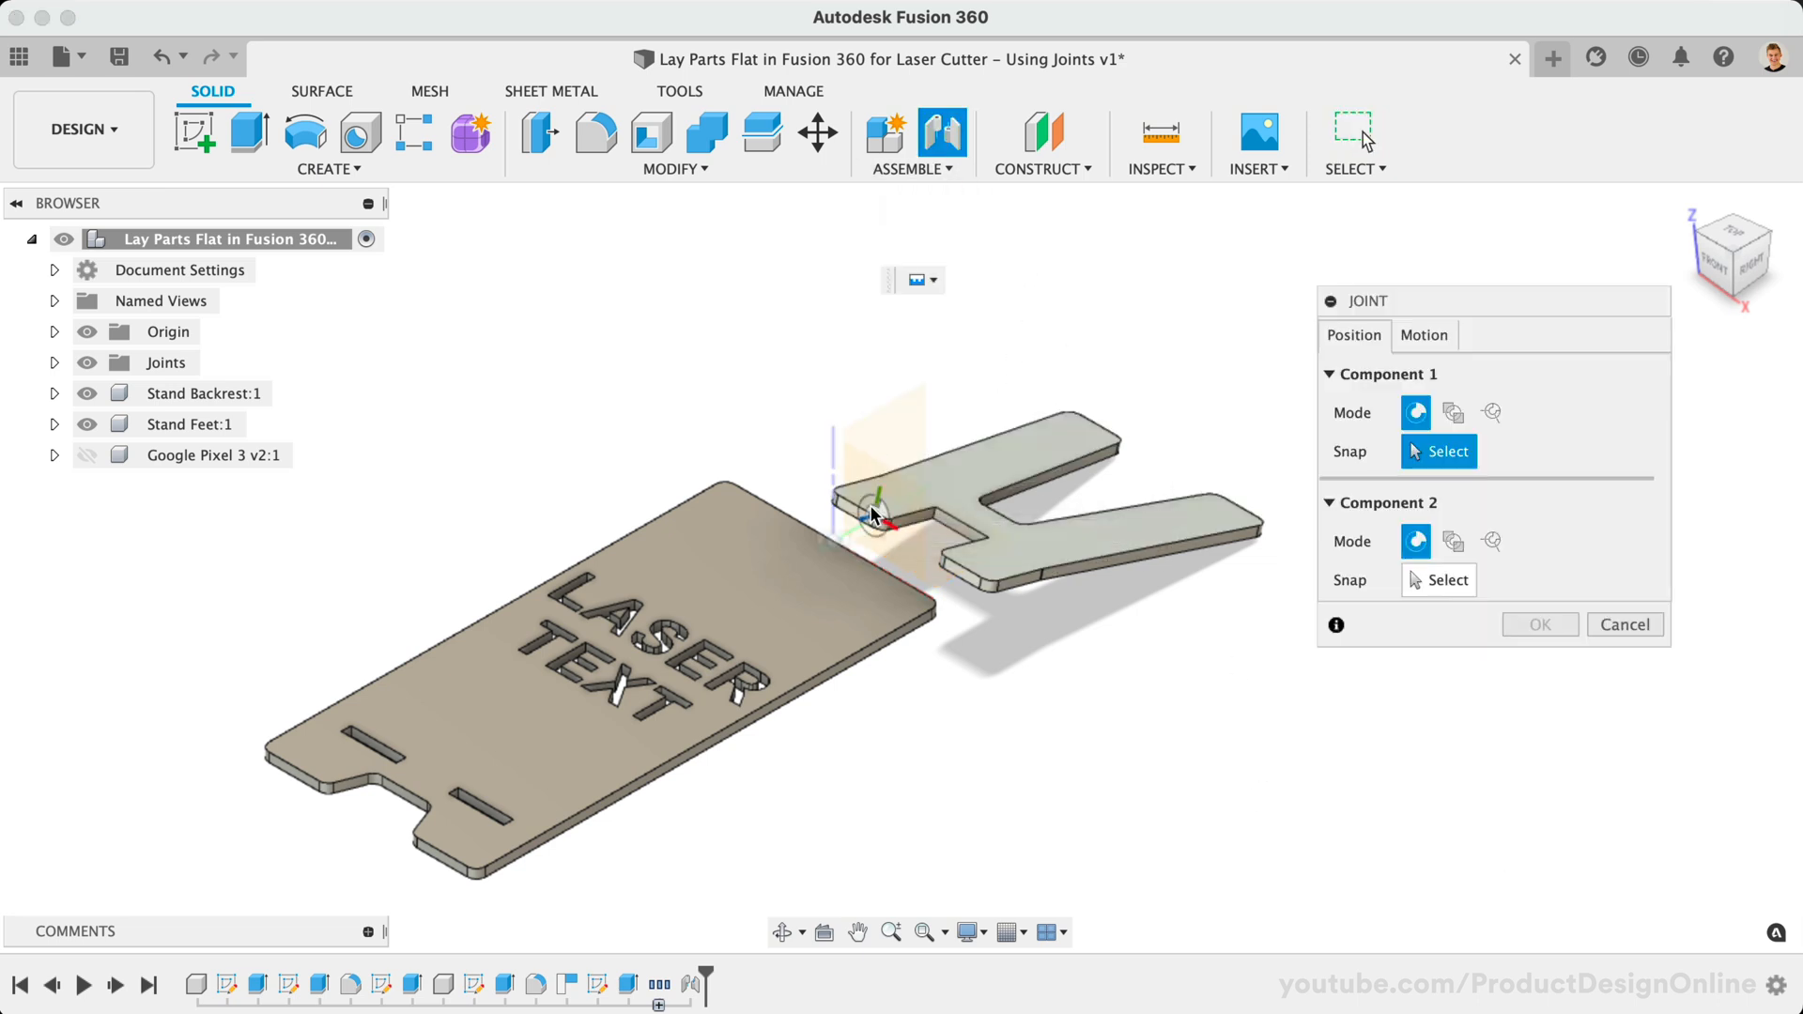
left_click(873, 513)
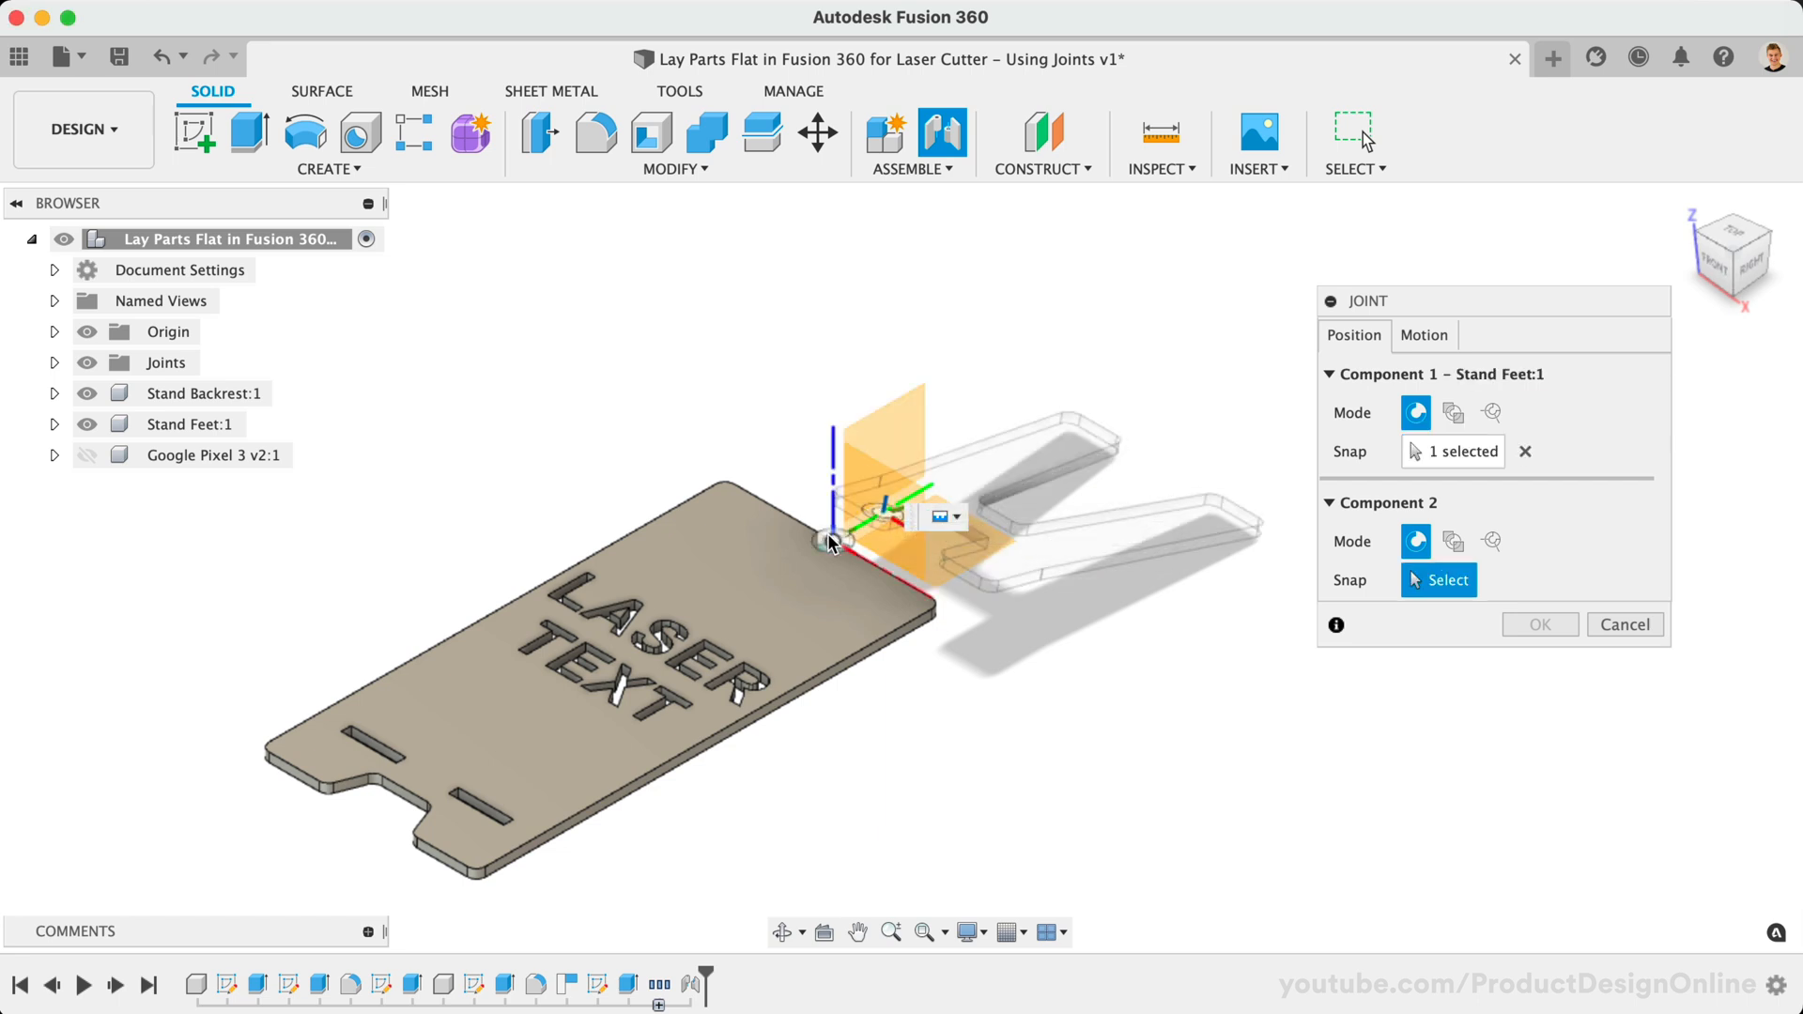
left_click(828, 543)
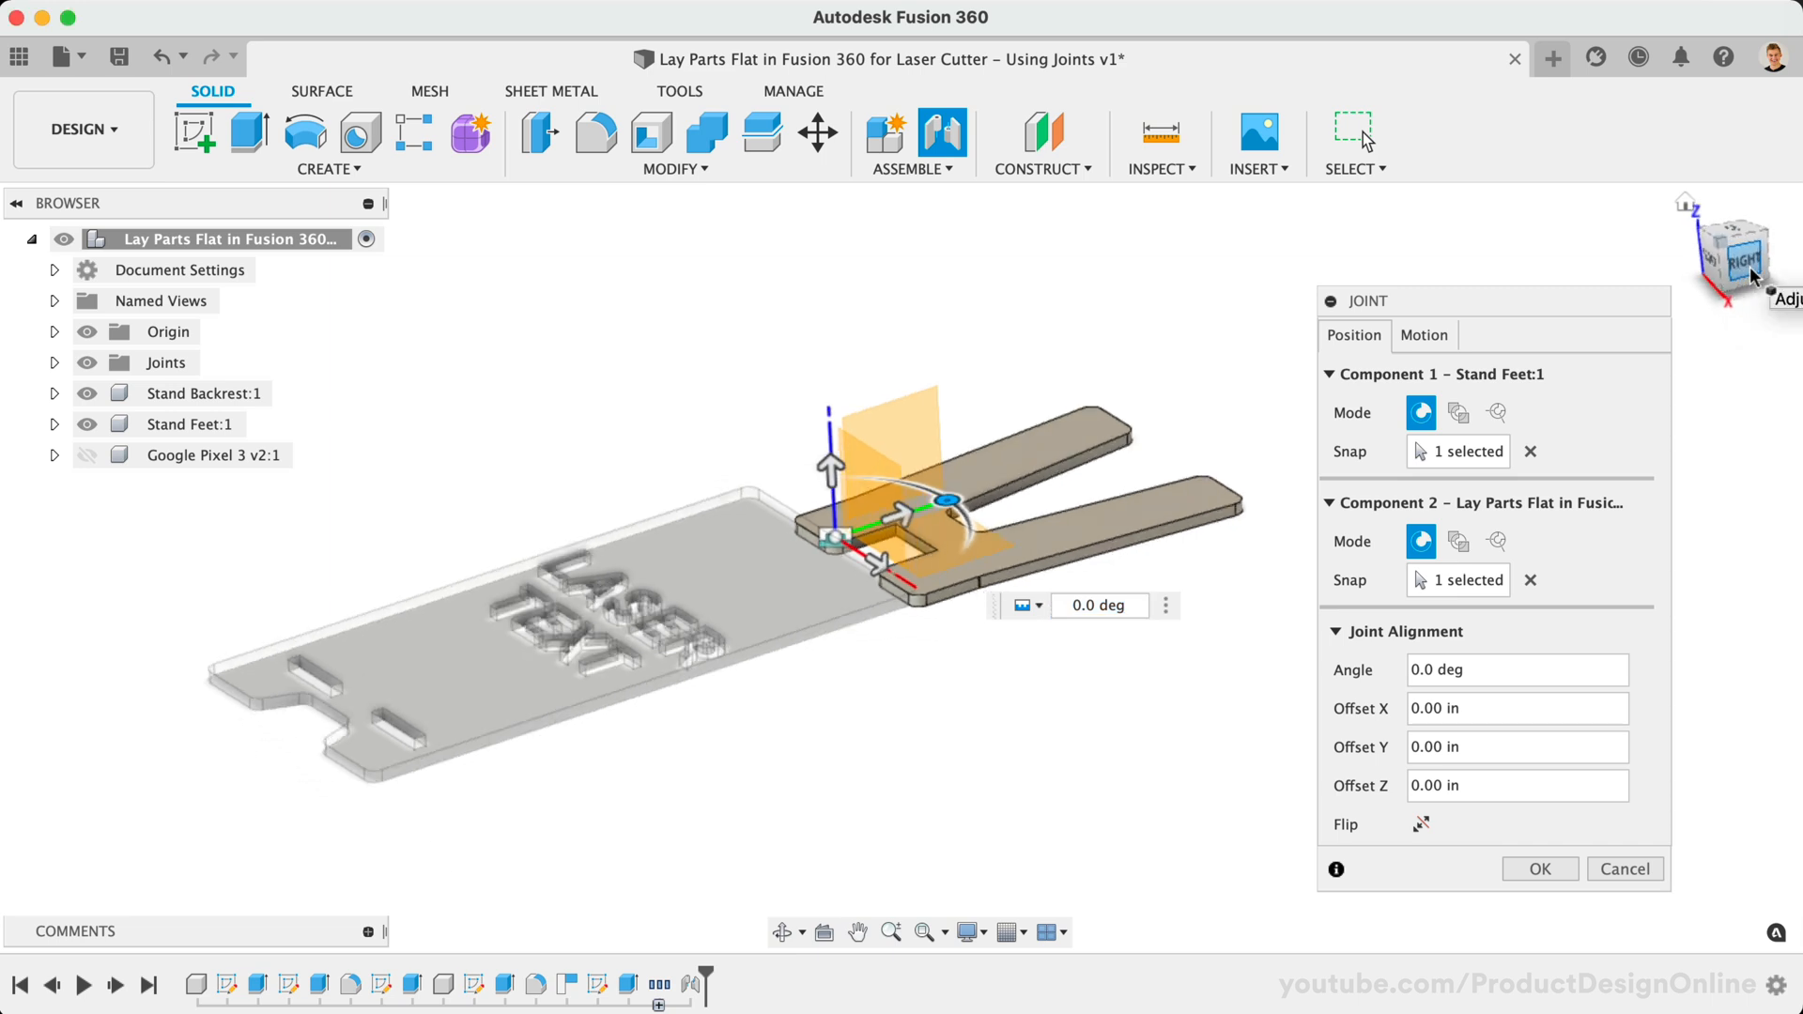
left_click(1730, 253)
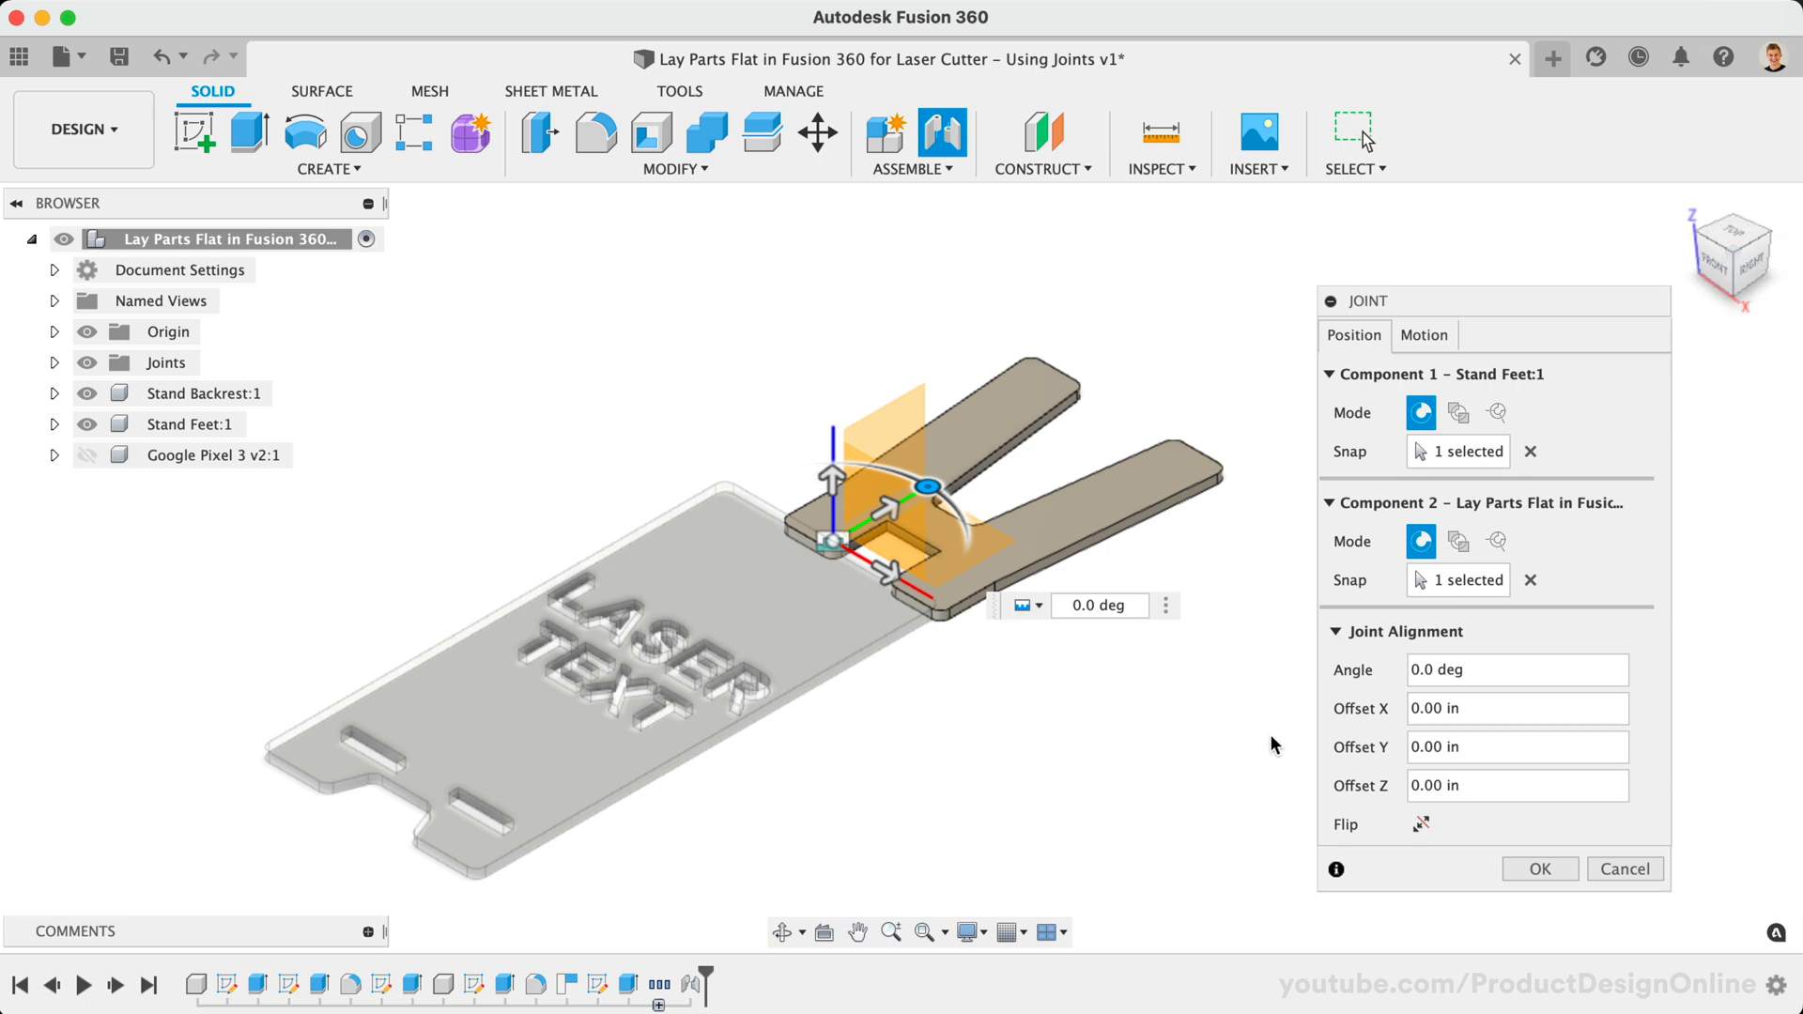
mouse_move(1274, 744)
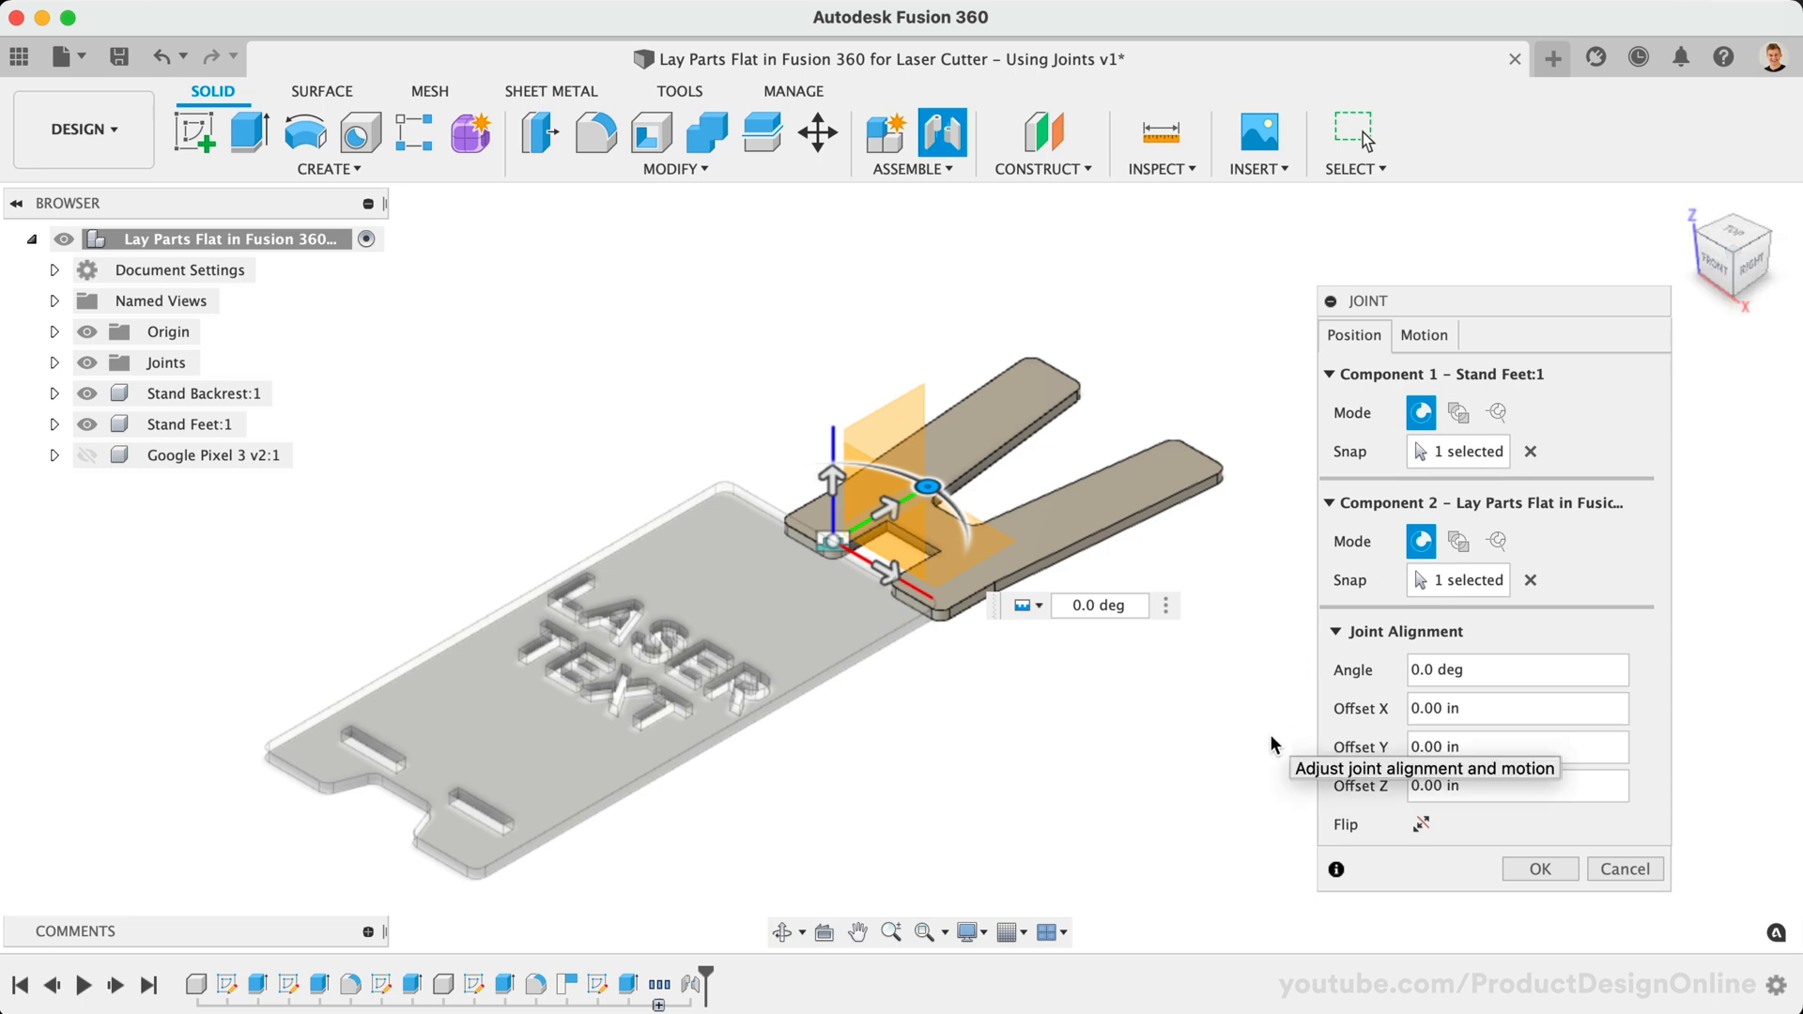
left_click(1730, 252)
type("3.5")
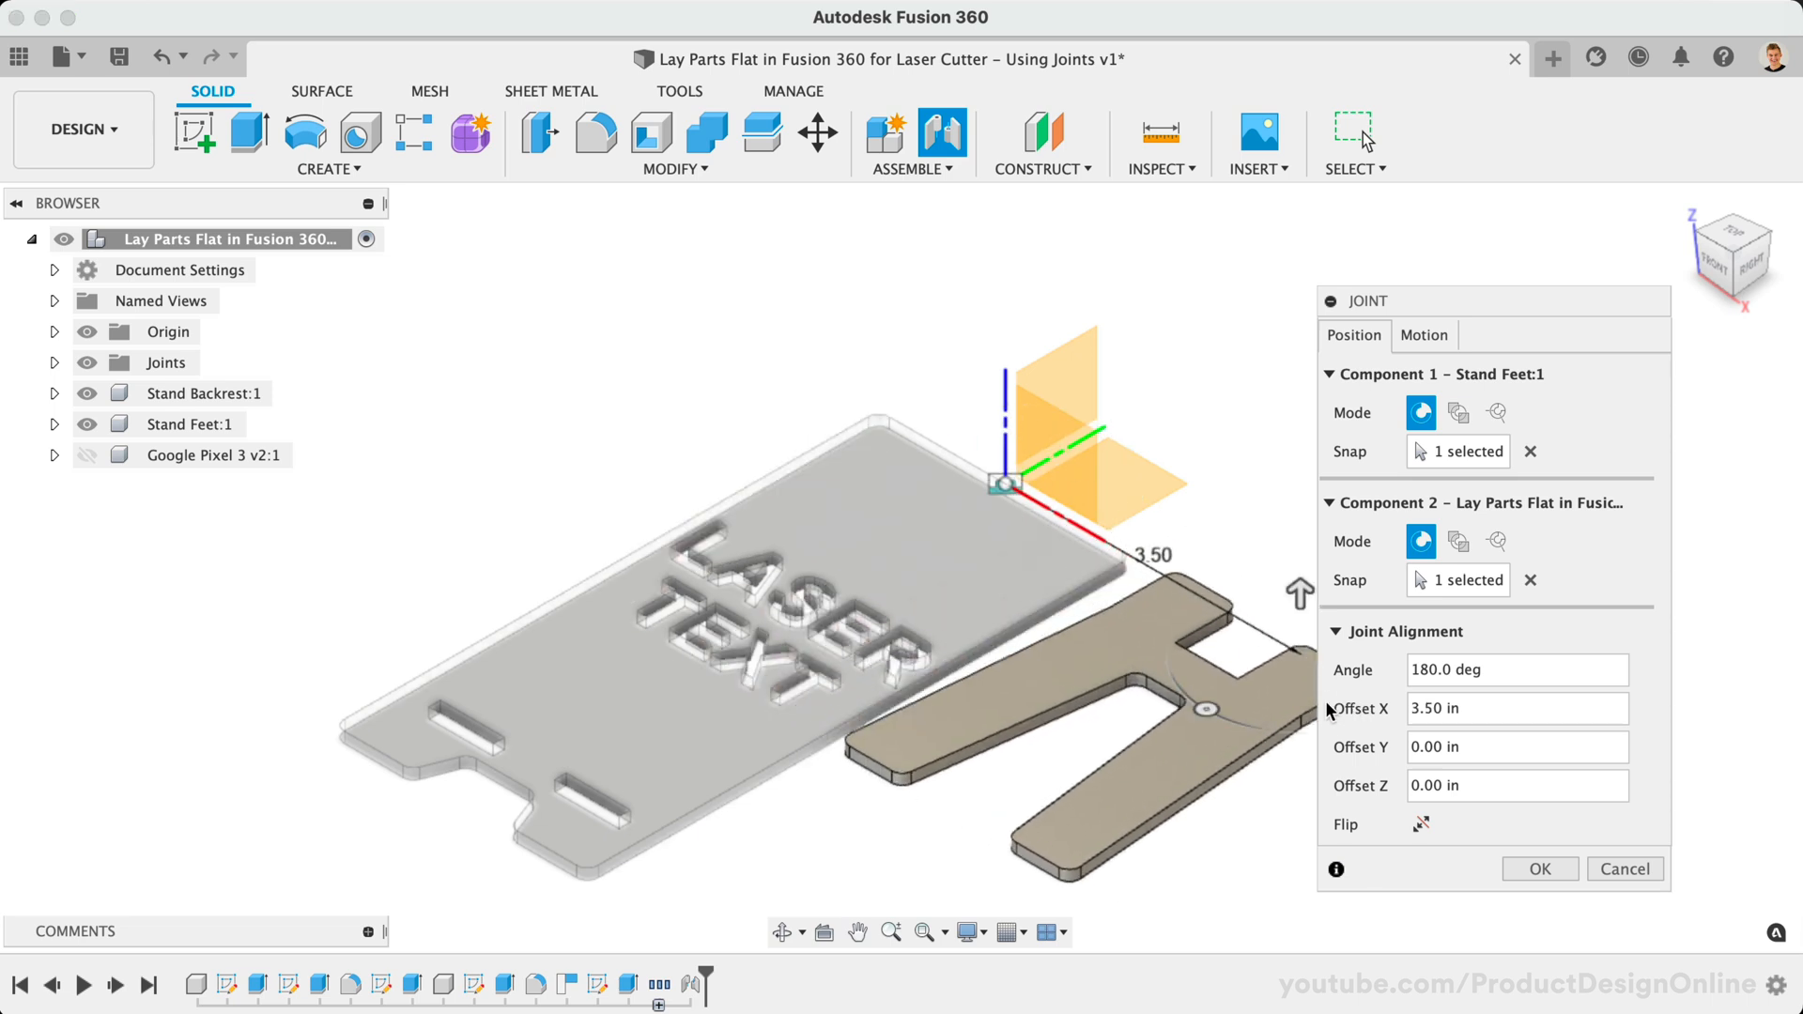
- Commit the Stand Feet joint so the feet lie flat beside the backrest
left_click(1539, 868)
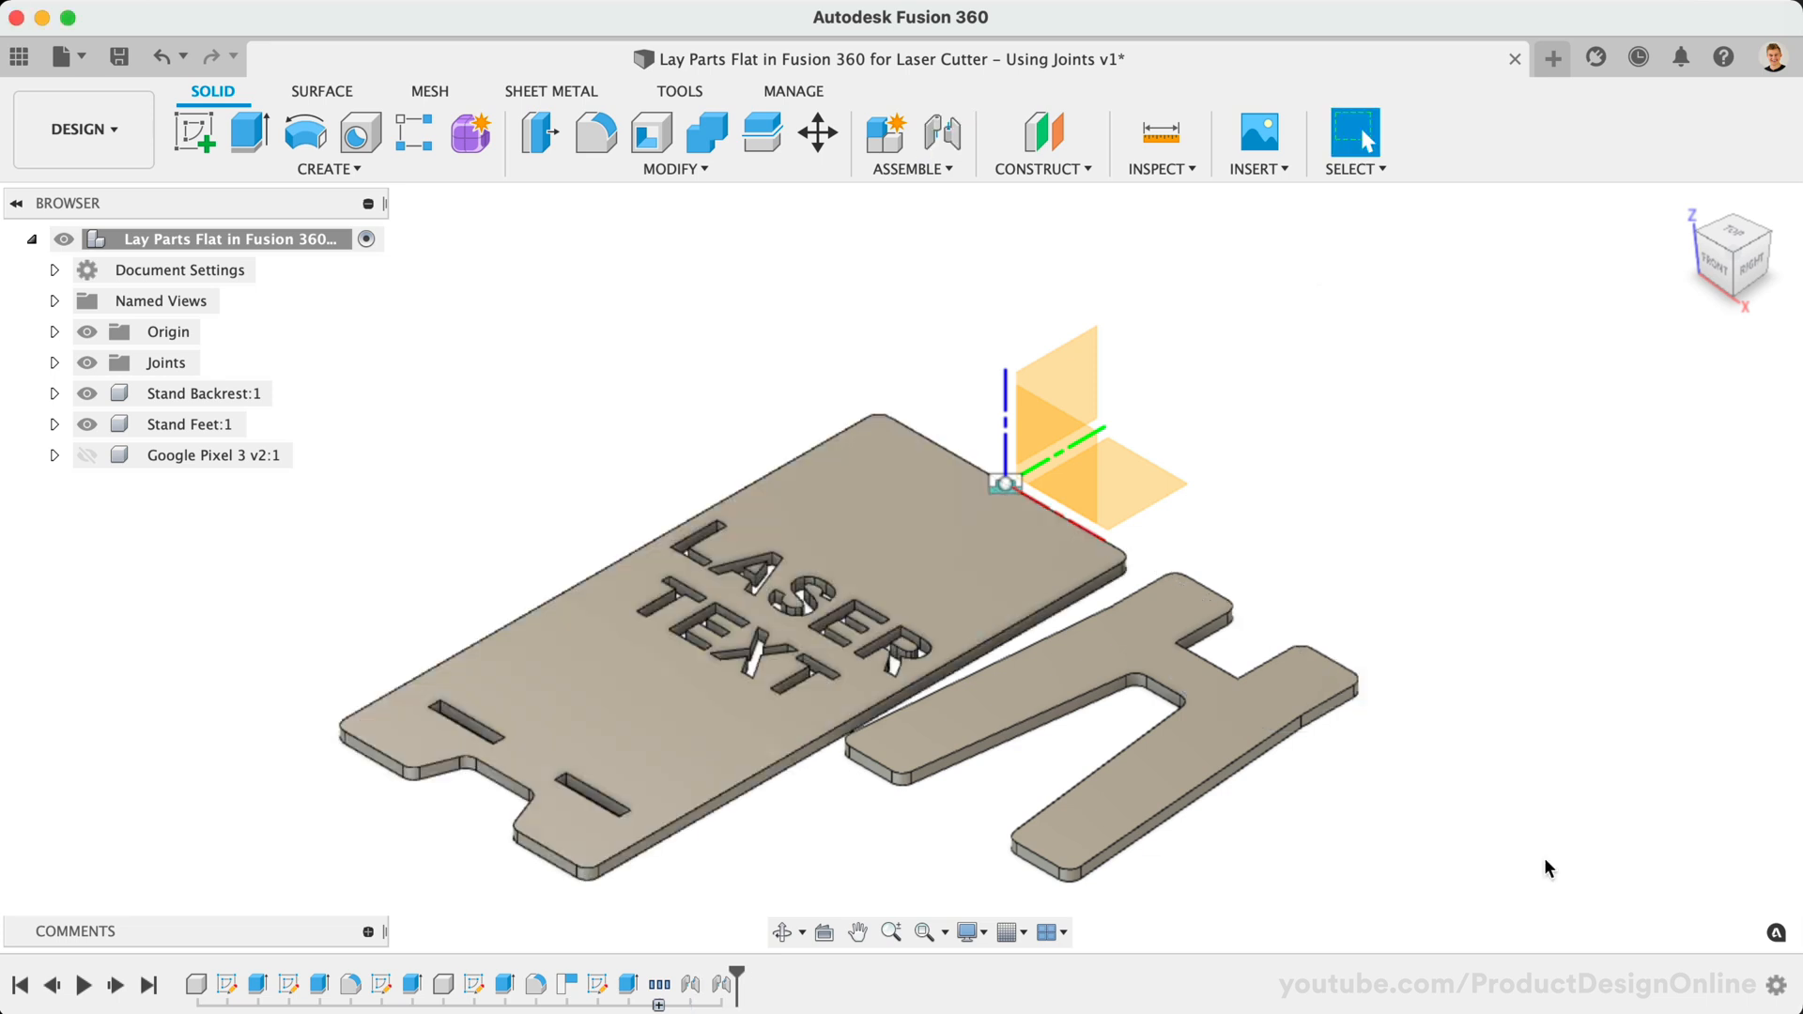
mouse_move(1515, 838)
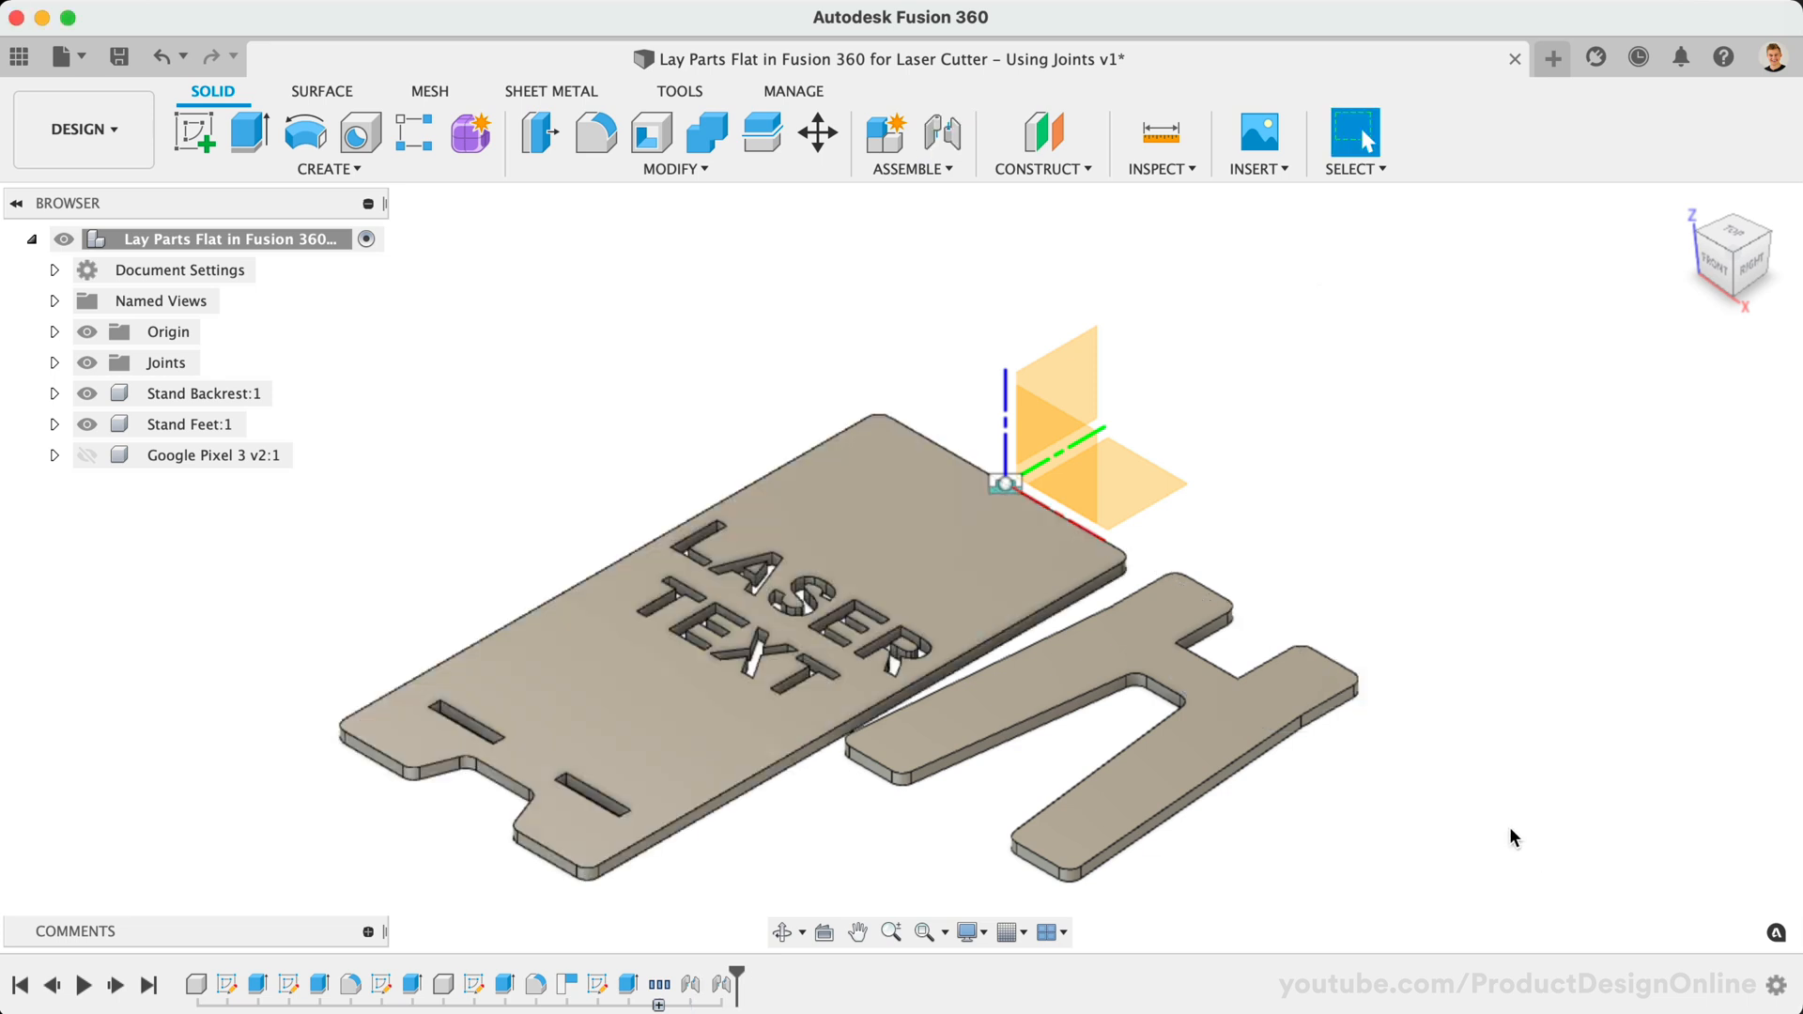
mouse_move(712, 360)
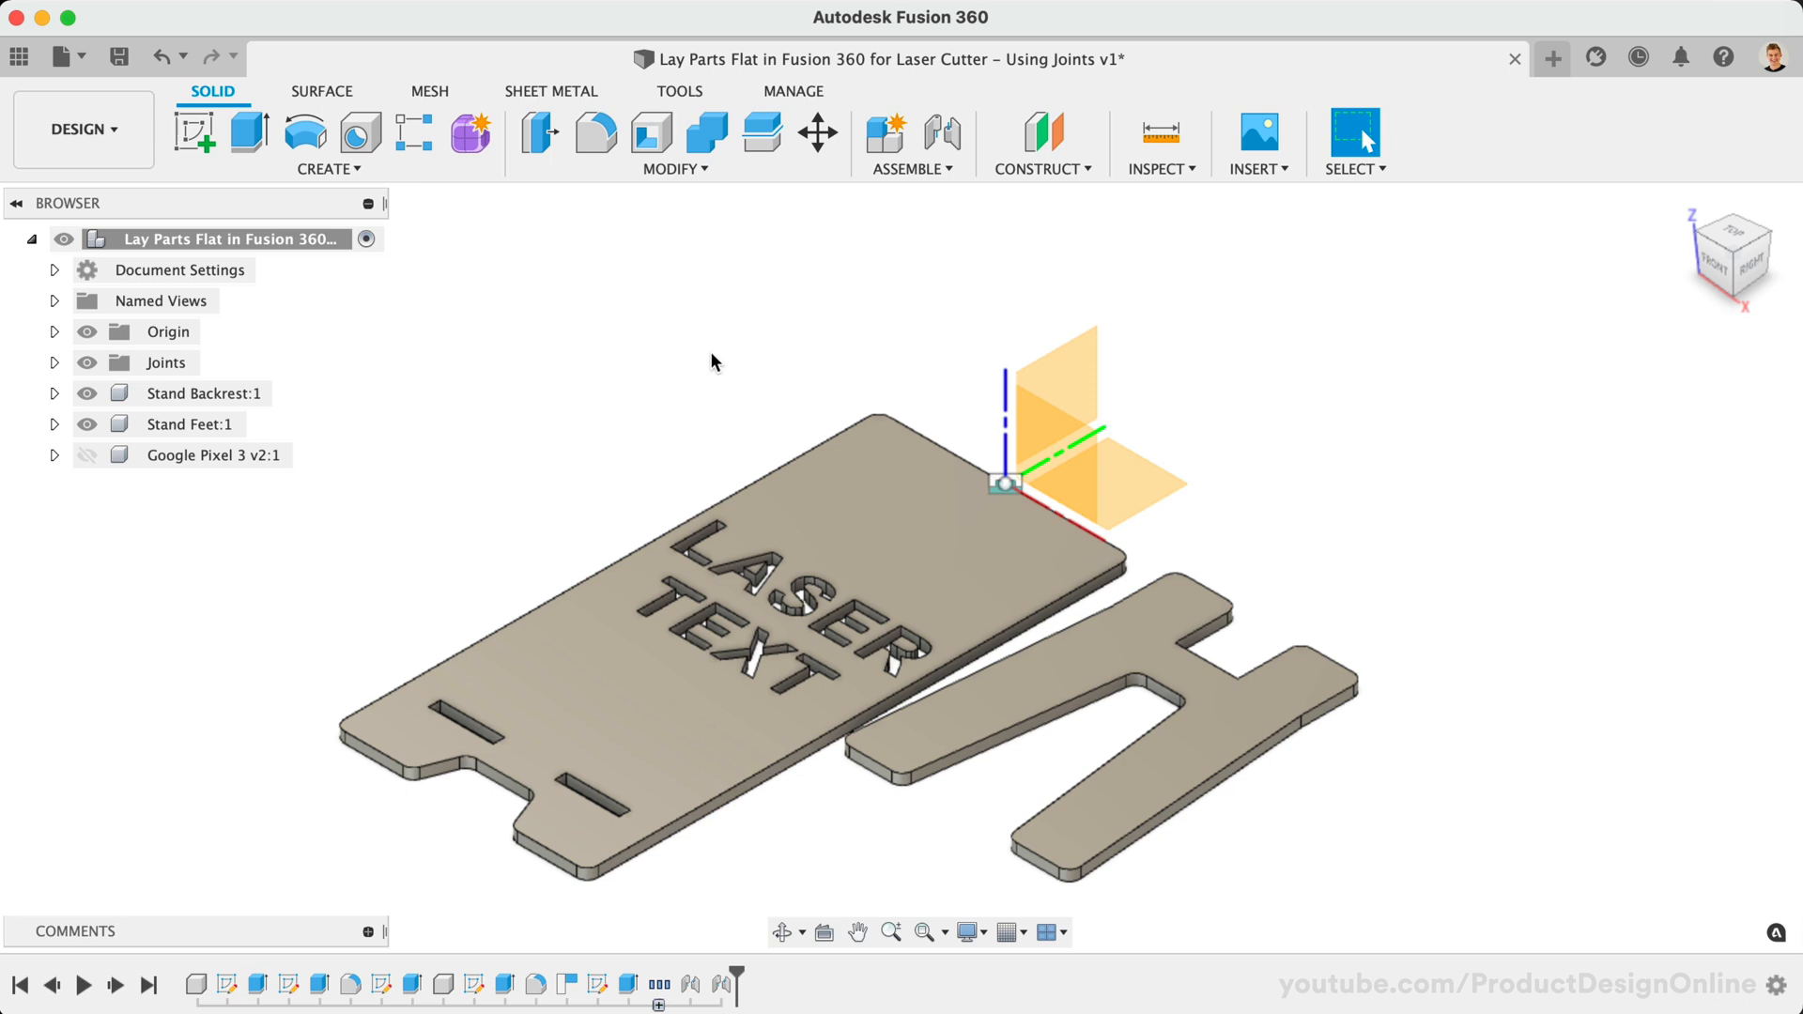
mouse_move(434, 372)
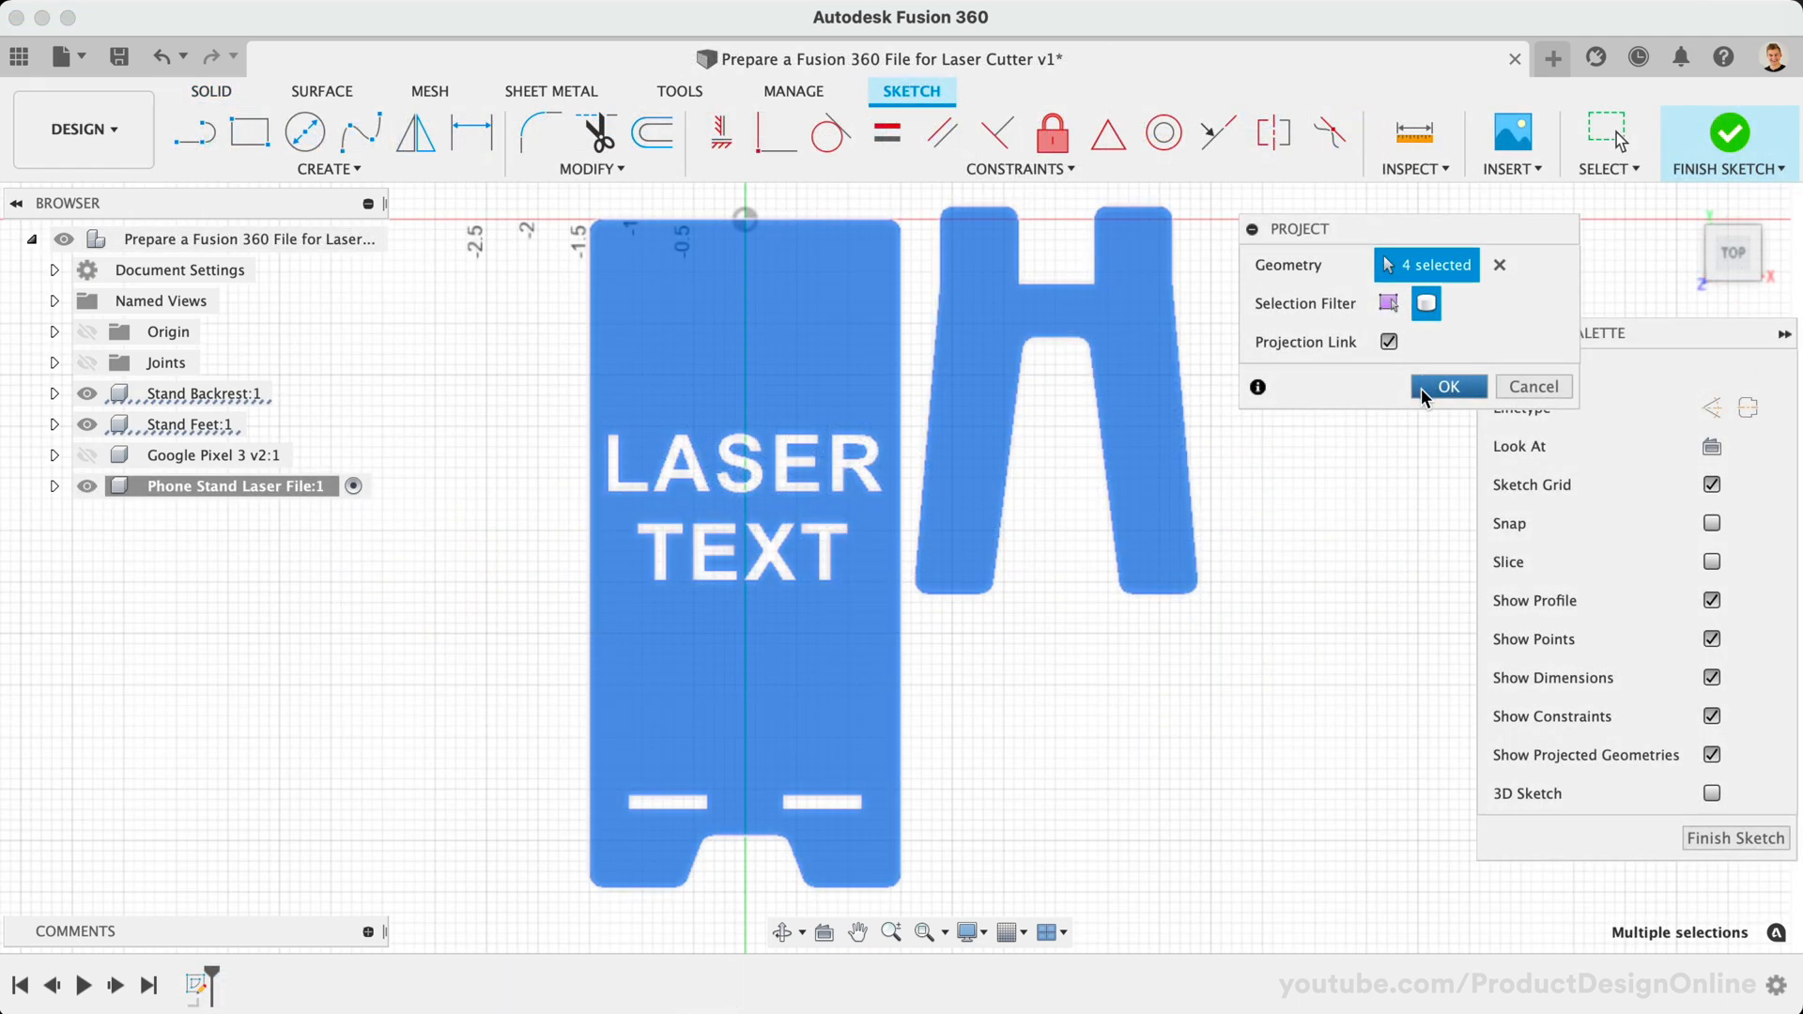
- Project the four selected bodies (backrest, text, feet) into the Phone Stand Laser File sketch
left_click(1446, 385)
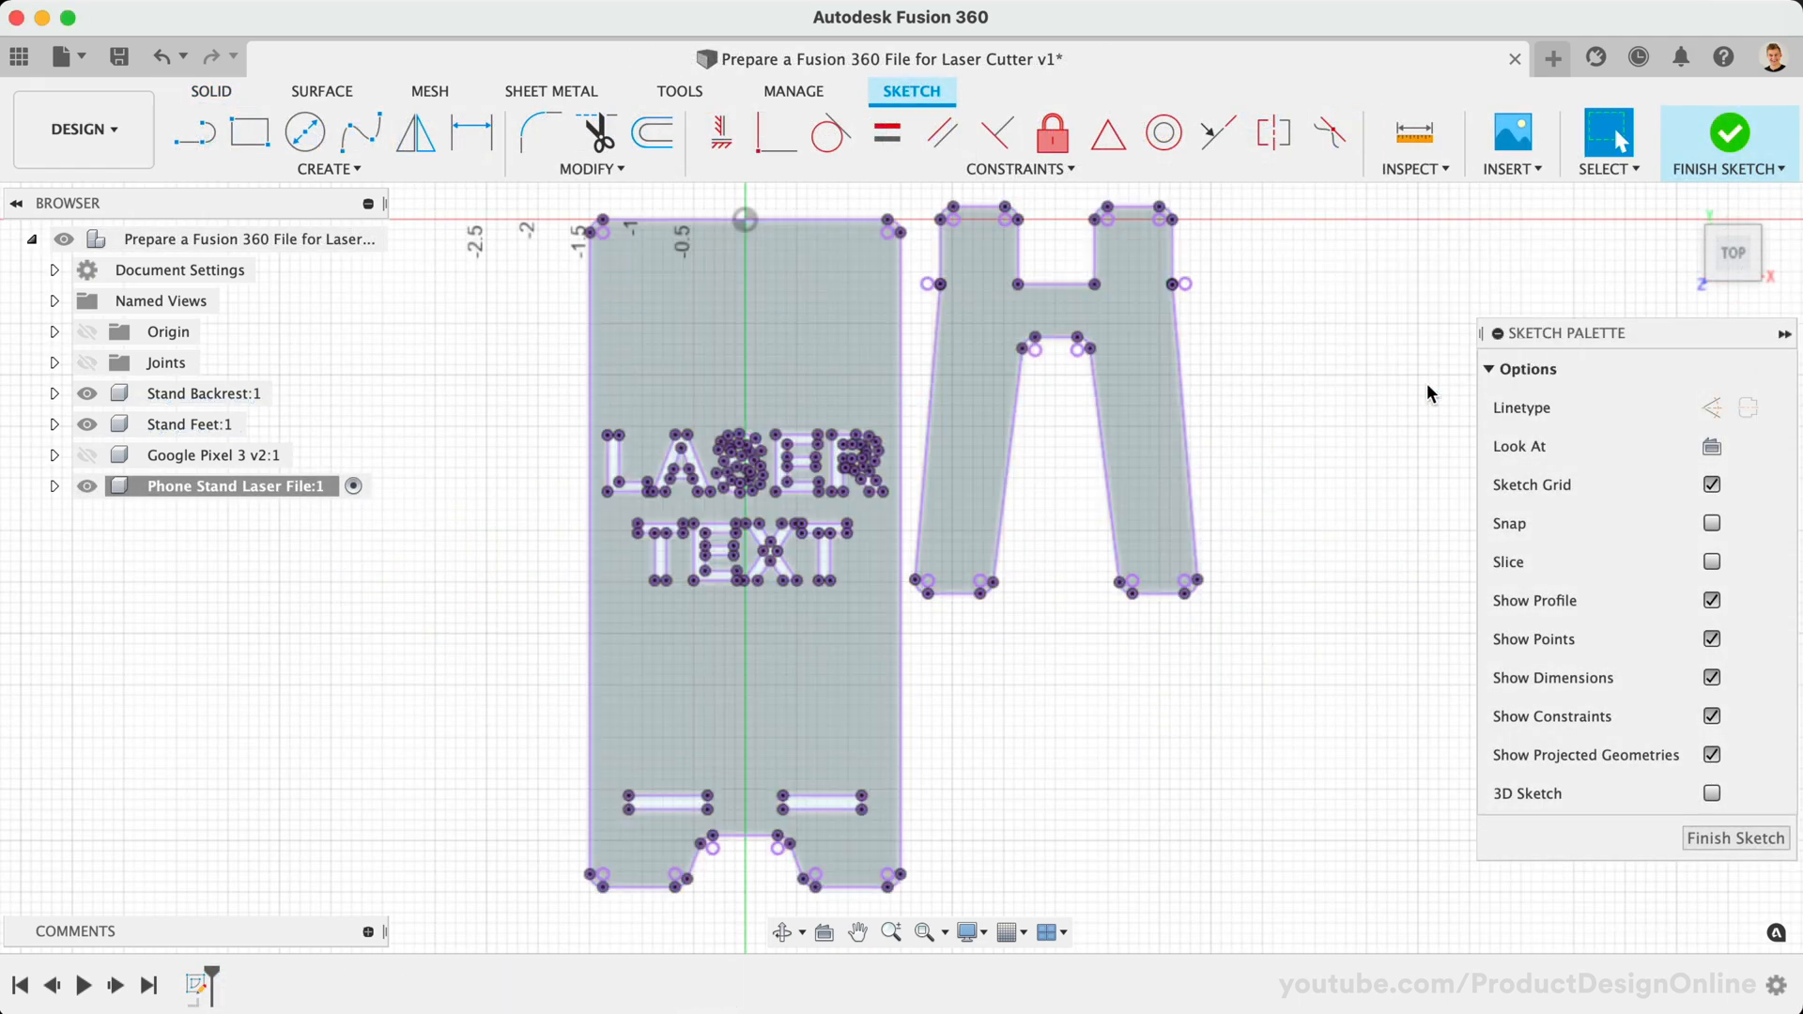